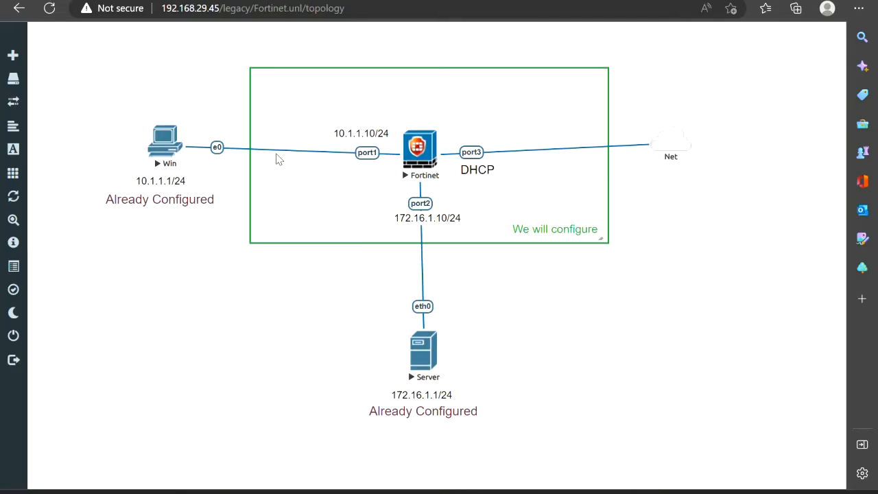
mouse_move(268, 226)
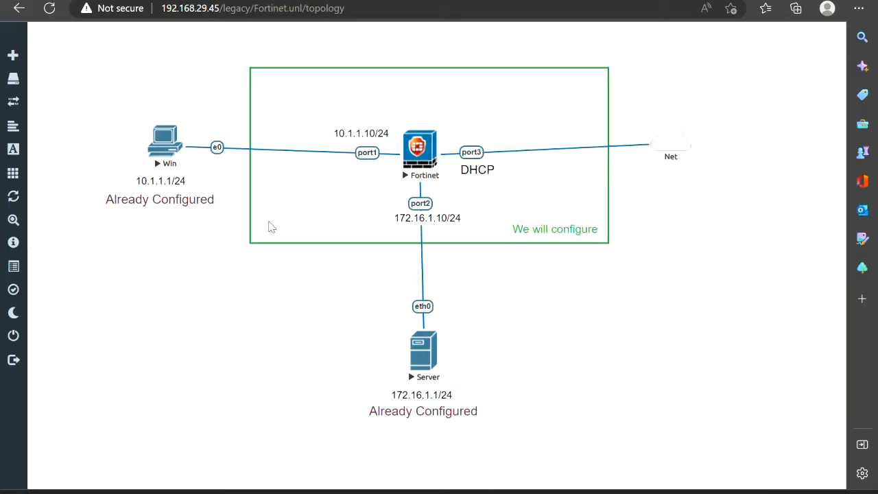
mouse_move(266, 327)
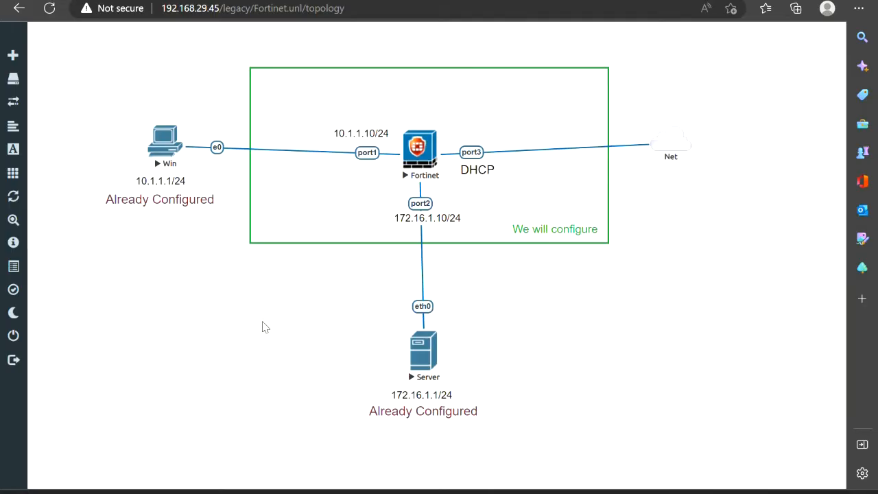
mouse_move(337, 249)
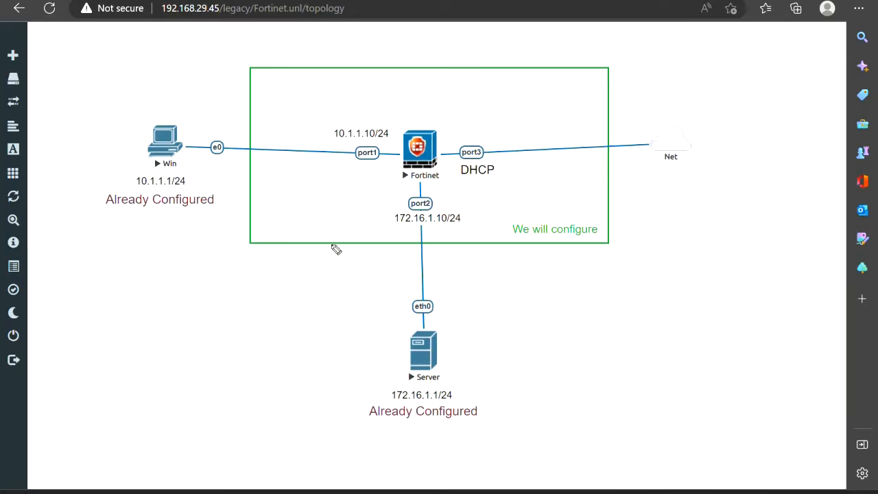
mouse_move(373, 331)
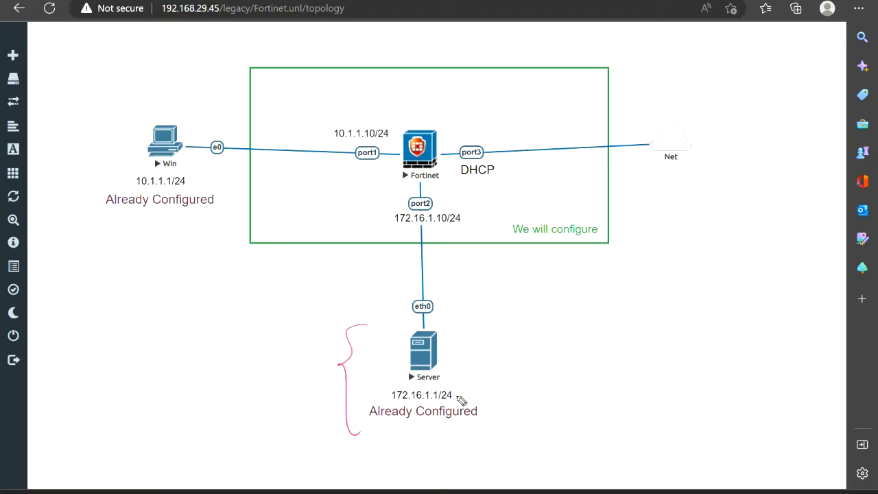
Step: From the Fortinet node's console, enter 'config system interface' mode, fixing a mistyped word
left_click_drag(467, 392, 505, 382)
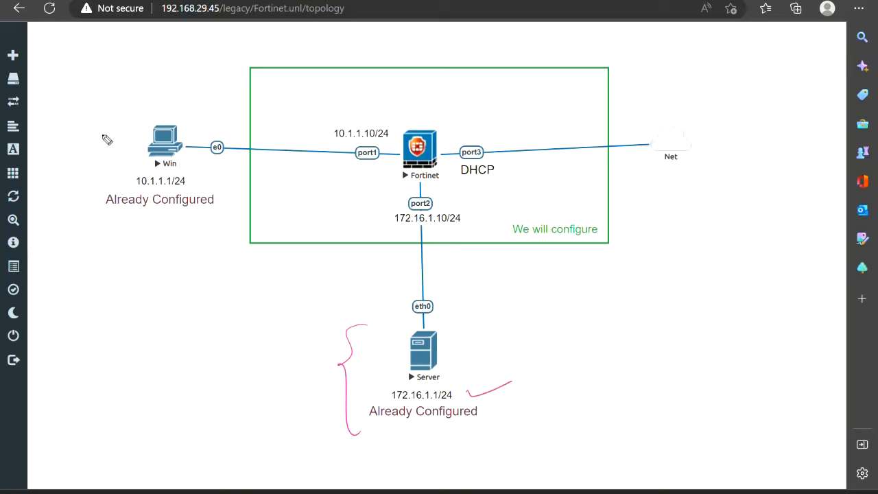
left_click_drag(107, 121, 107, 217)
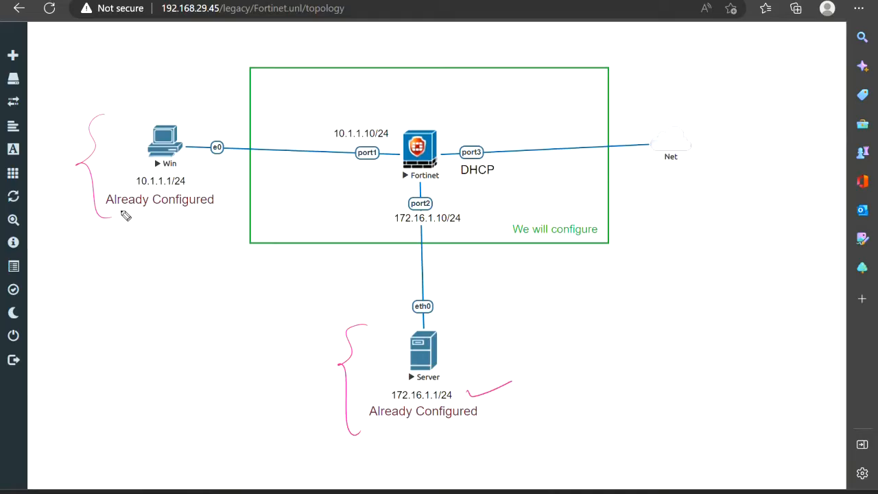
mouse_move(252, 216)
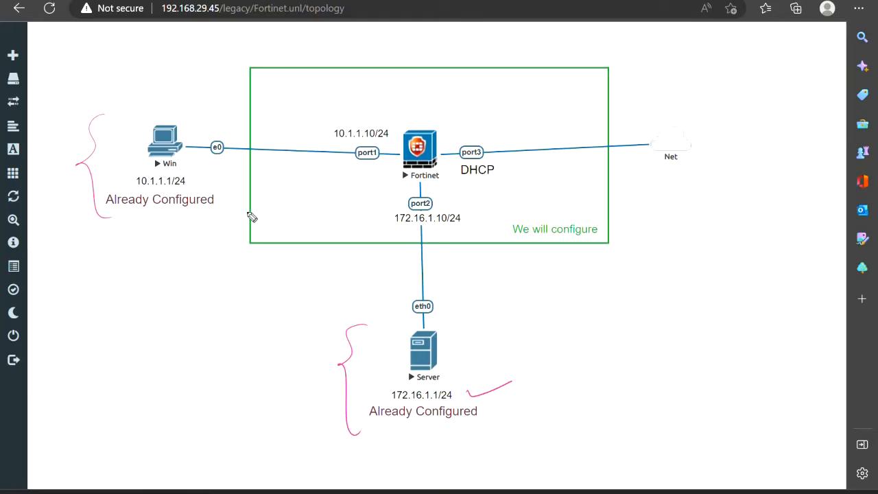
mouse_move(491, 212)
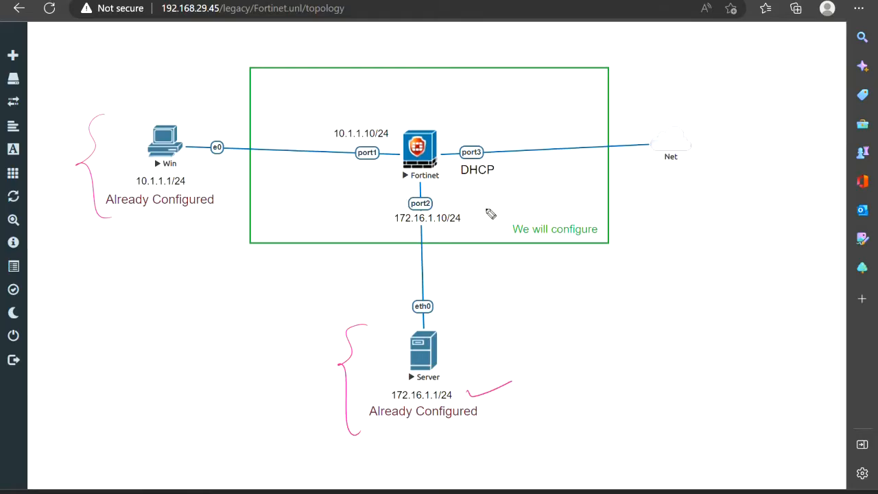
mouse_move(307, 200)
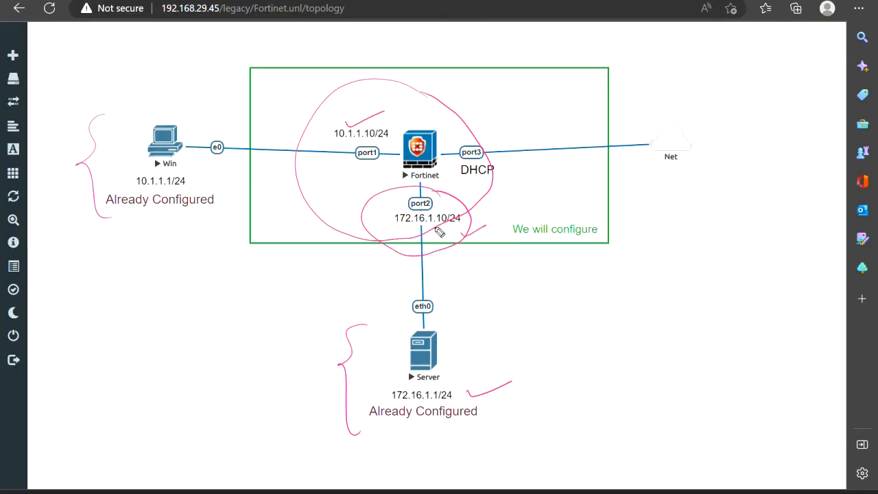
mouse_move(437, 228)
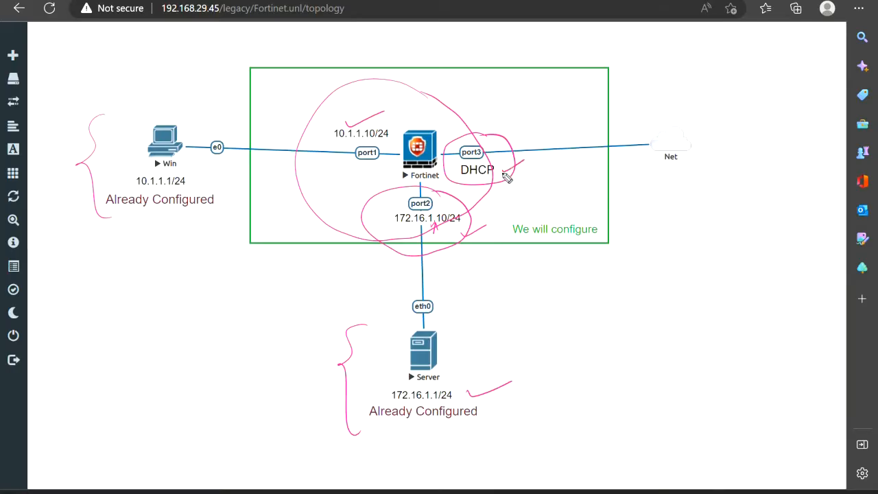
mouse_move(494, 180)
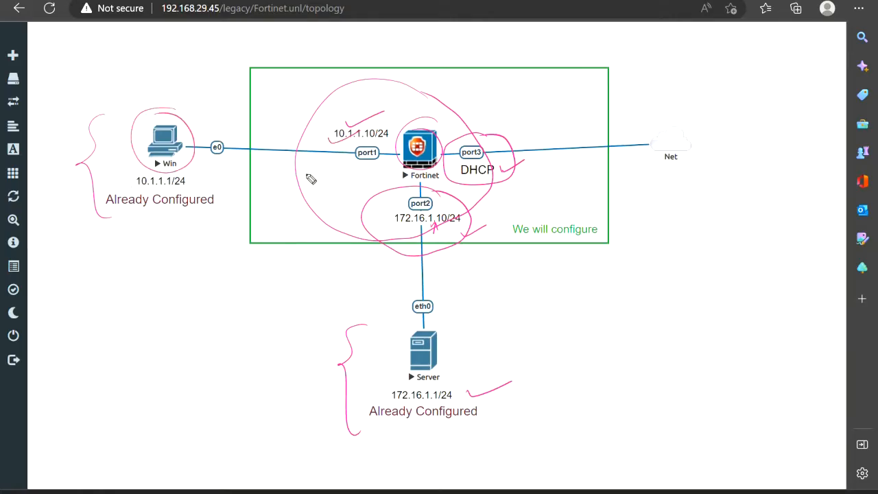
mouse_move(187, 165)
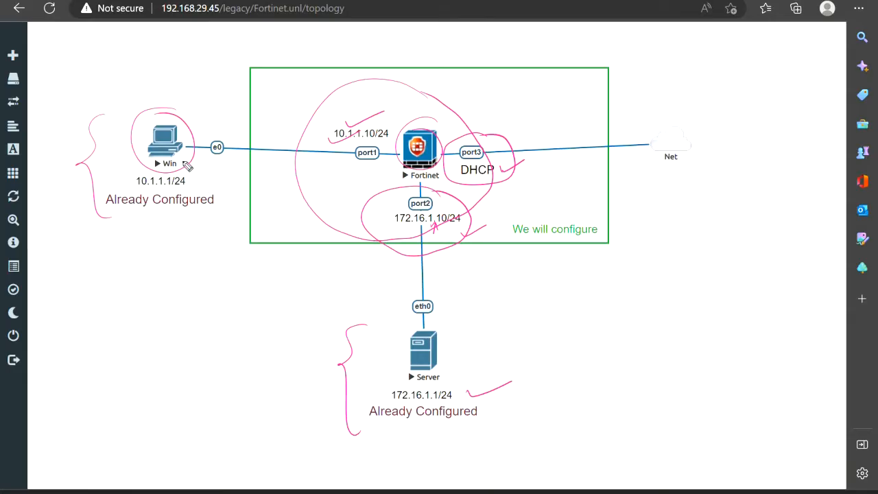
mouse_move(209, 148)
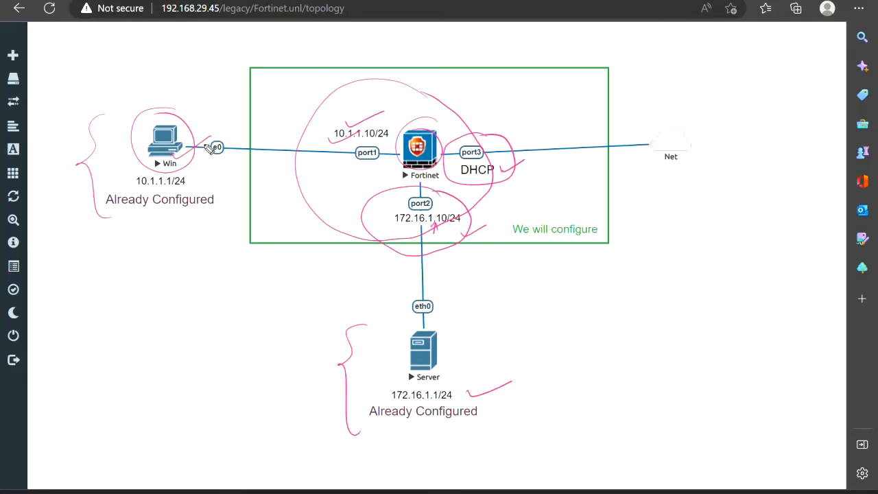
mouse_move(653, 390)
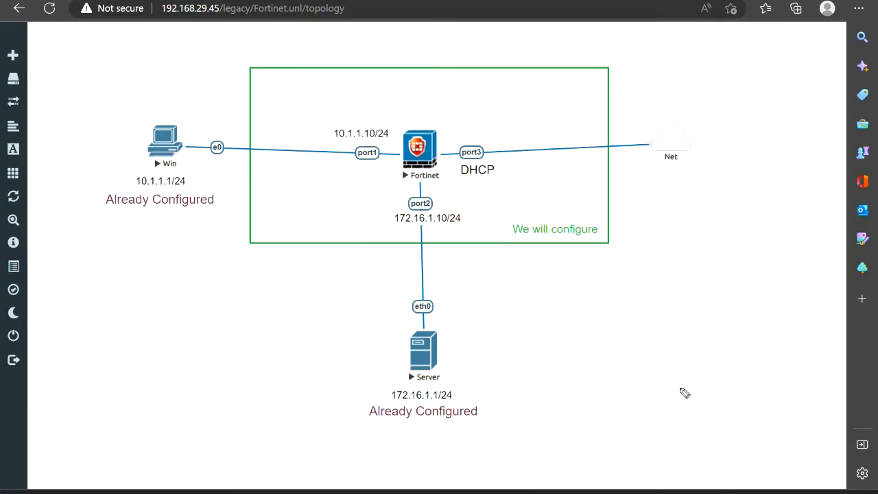
mouse_move(675, 393)
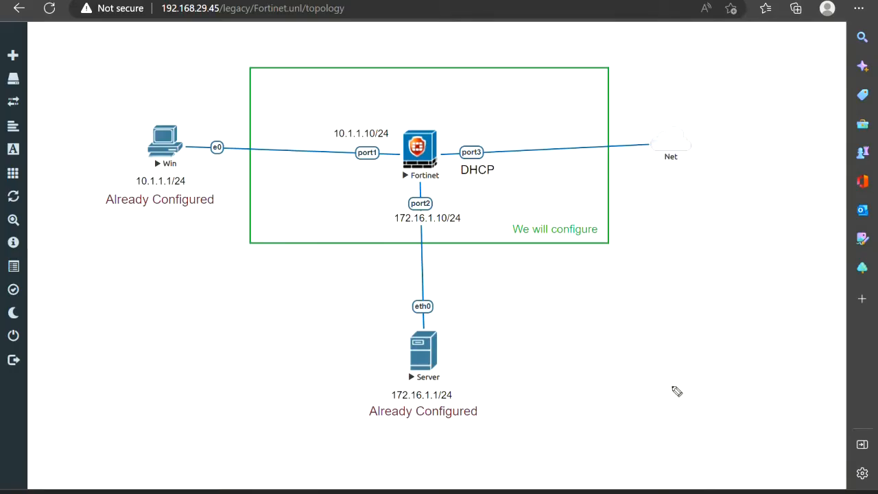
mouse_move(672, 385)
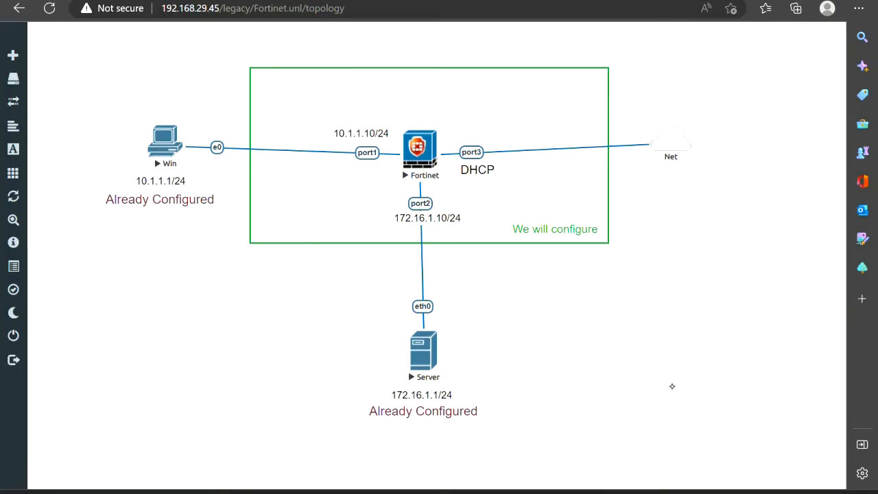
mouse_move(472, 401)
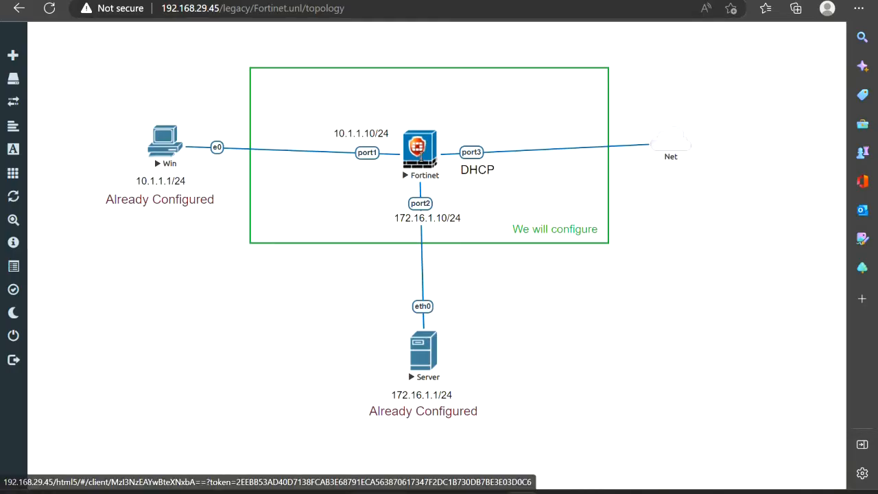
left_click(420, 145)
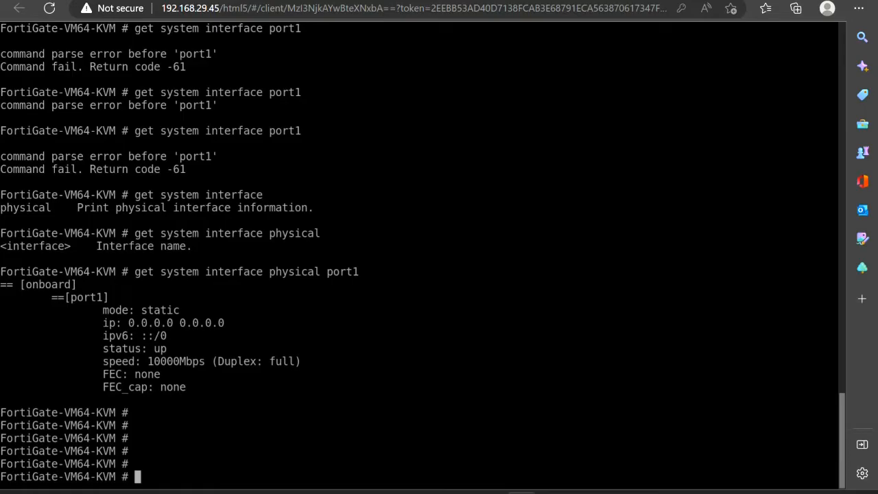
type("config")
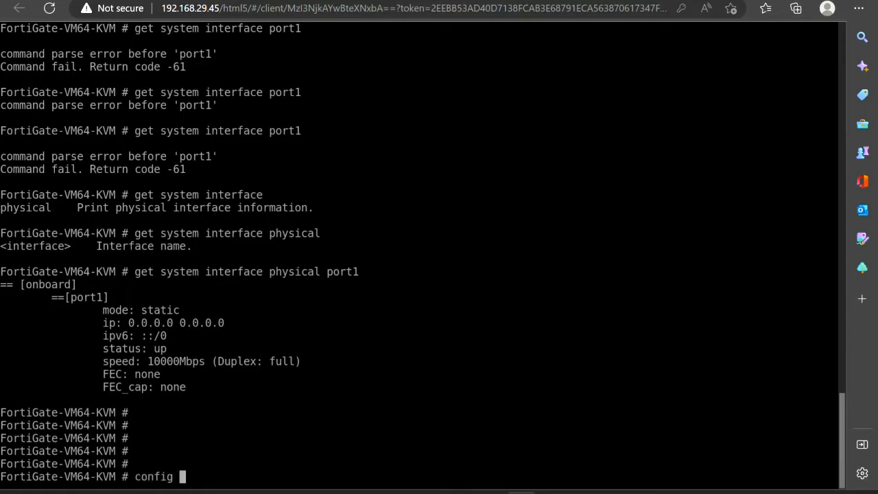
type("system itr")
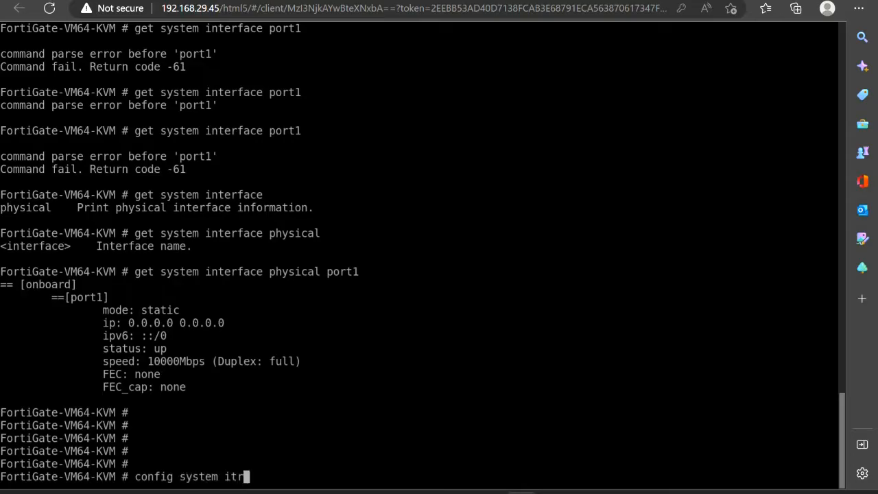
type("=er")
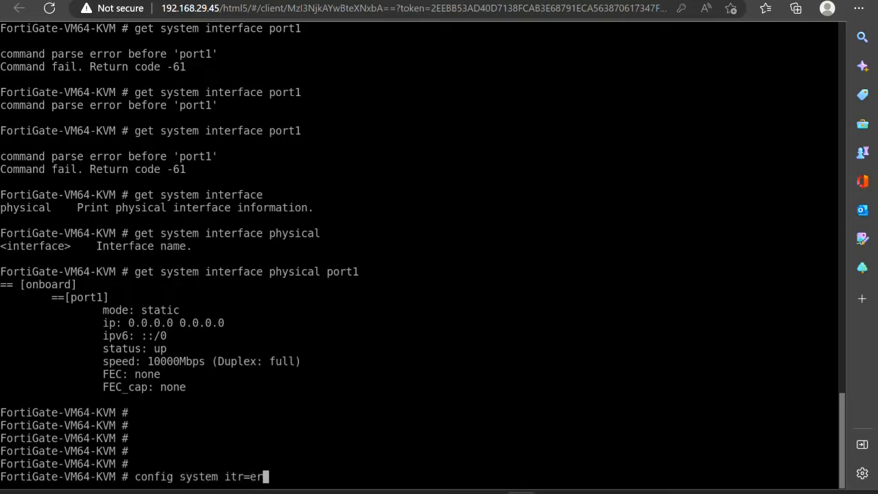
key("BackSpace")
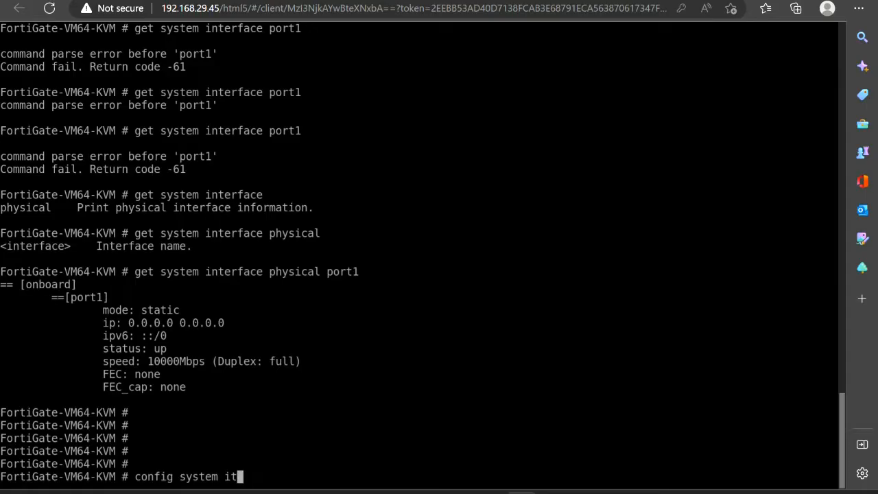
type("e")
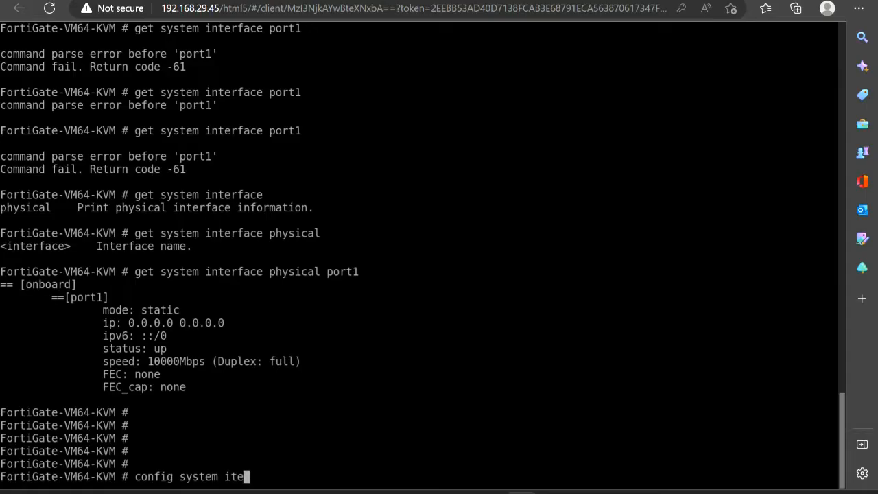
type("r")
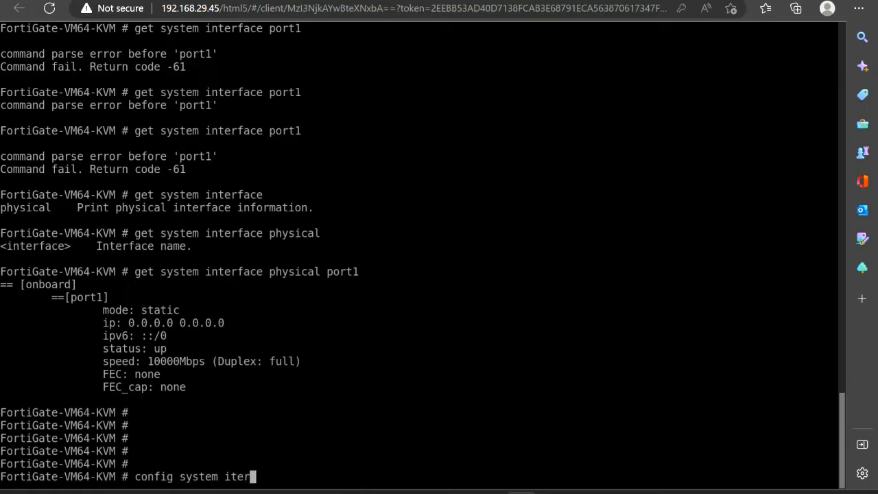
type("inter")
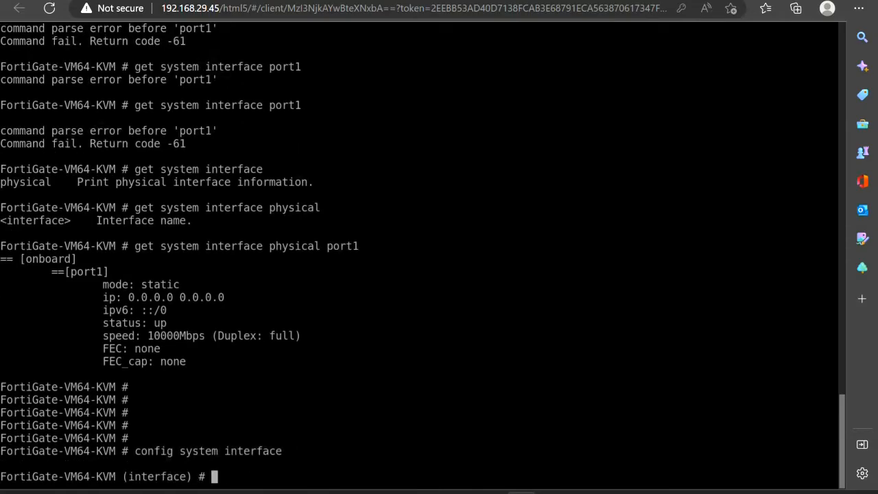
Step: Begin editing the port1 interface with 'edit port1'
type("edit")
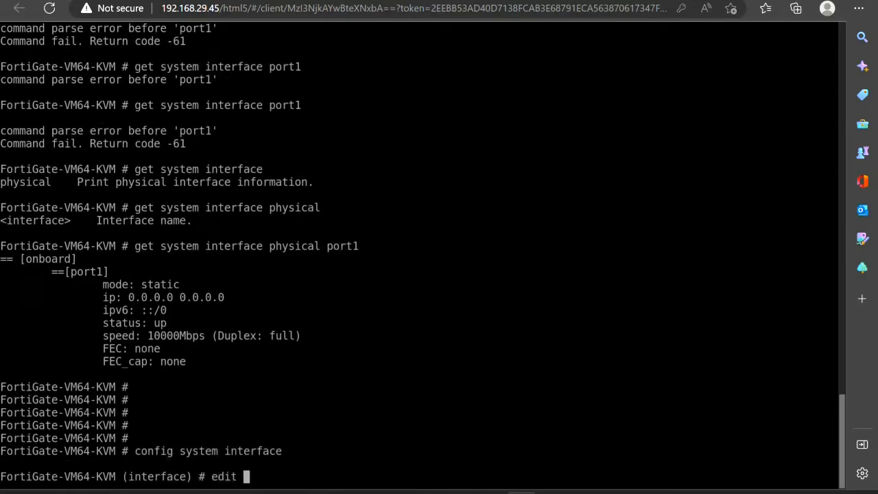
type("port1")
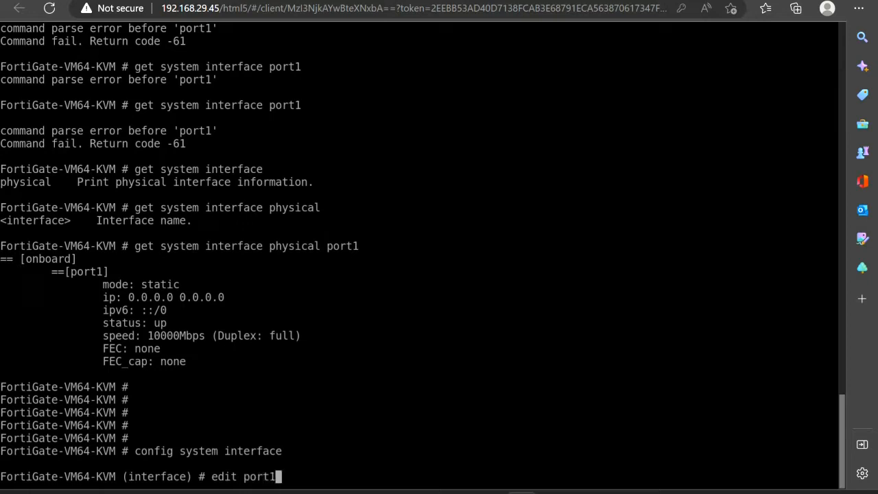
key("Return")
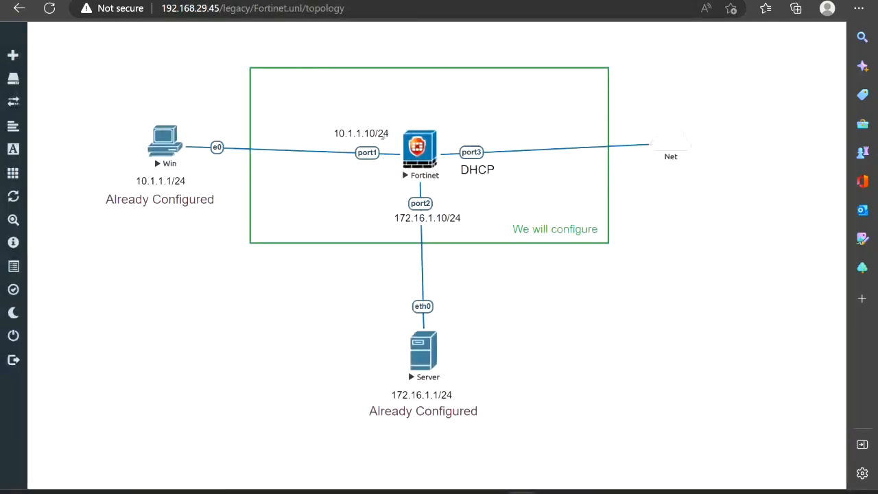
Step: Assign port1 the address 10.1.1.10/24 with static mode
left_click(419, 149)
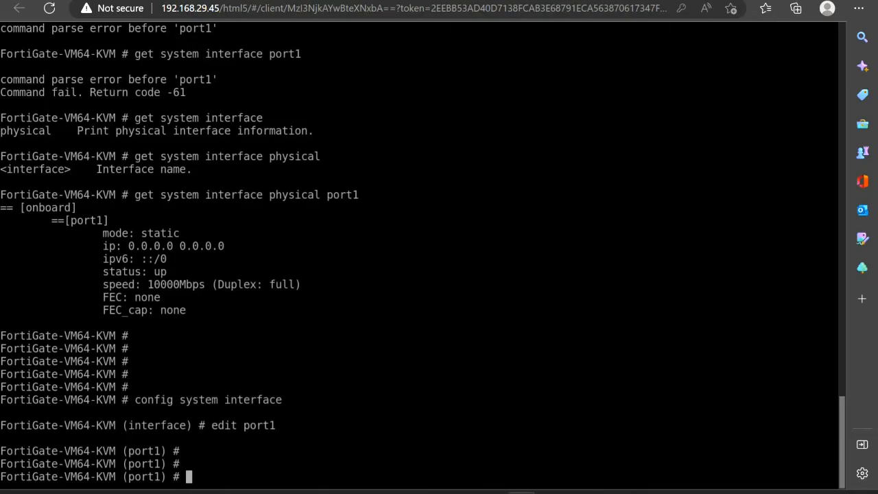
type("set s")
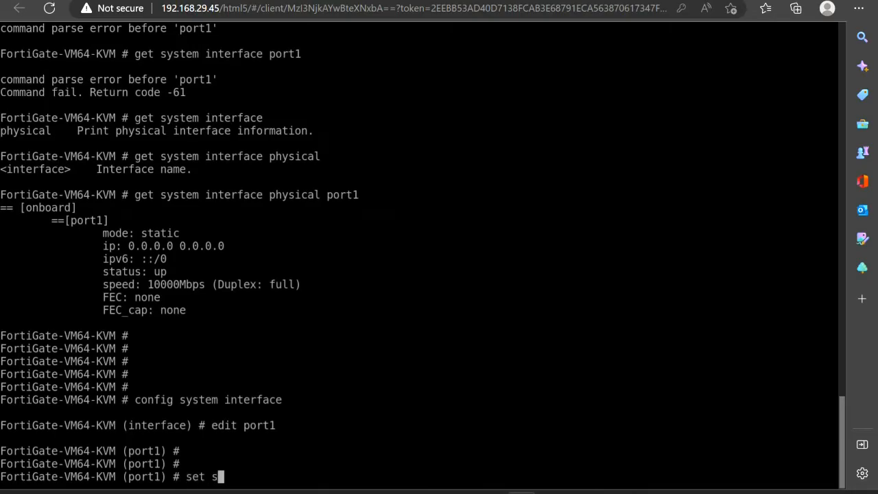
type("yst")
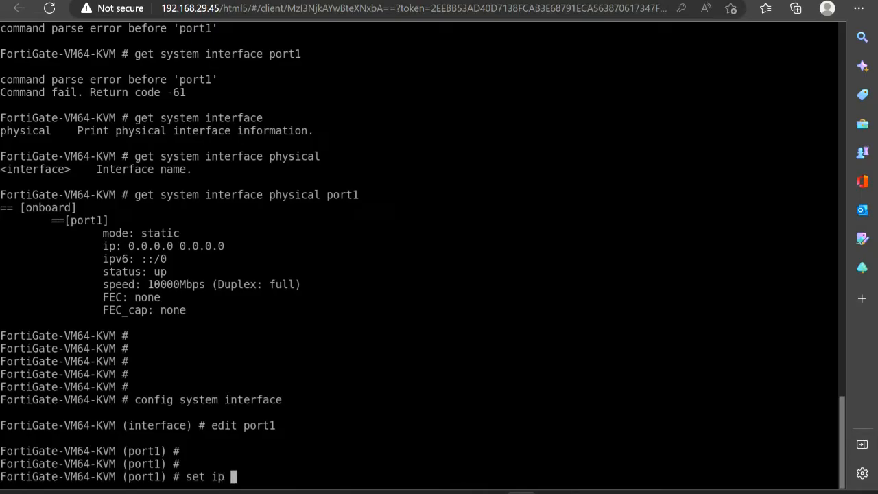
type("10")
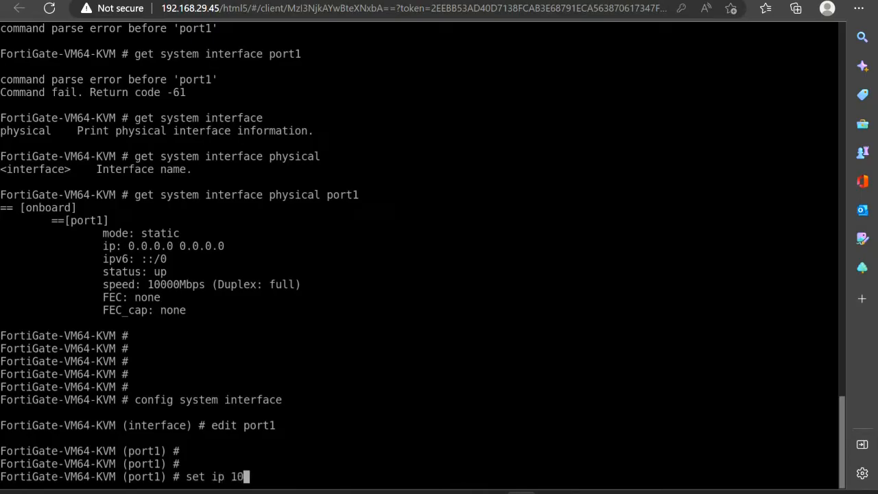
type(".1.1.1")
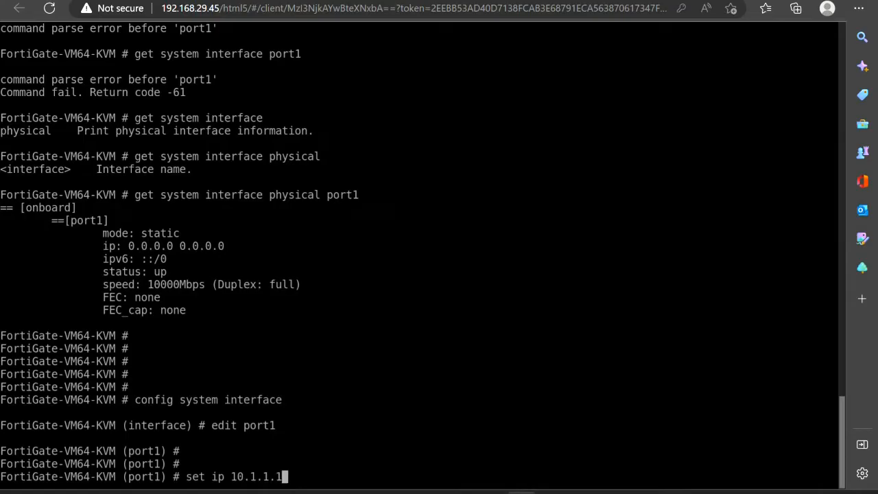
type("0")
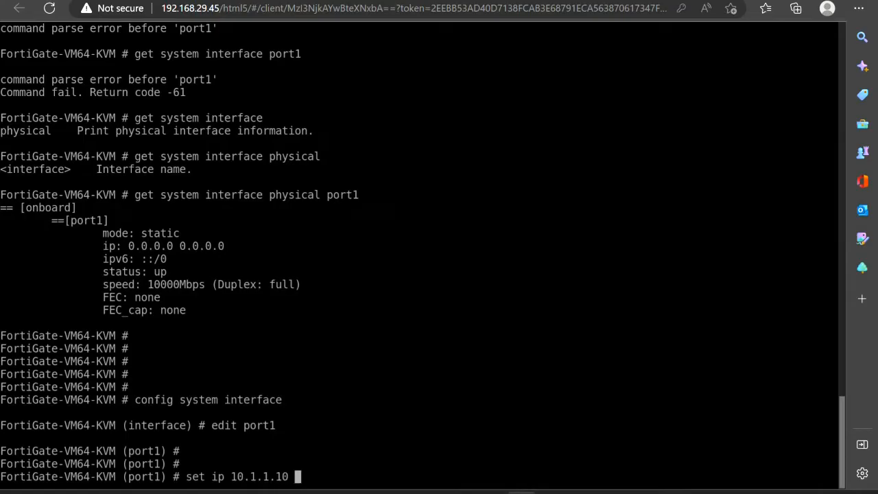
type("/2")
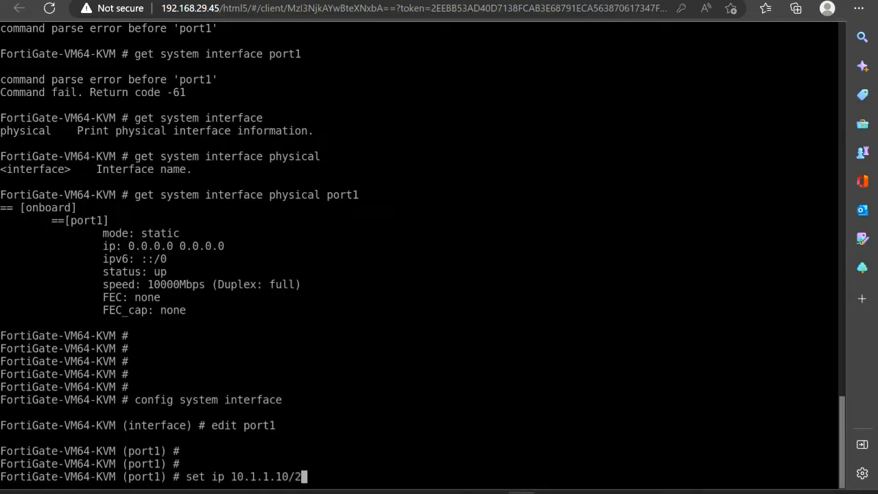
type("4")
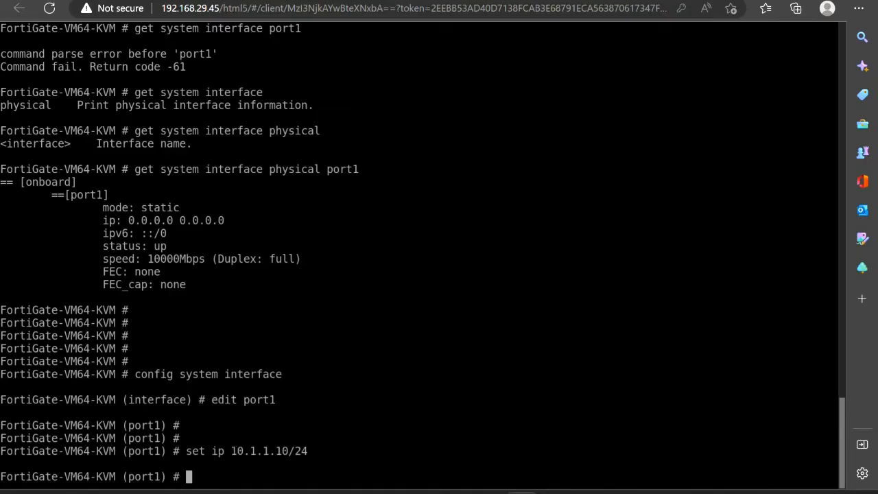
type("set o")
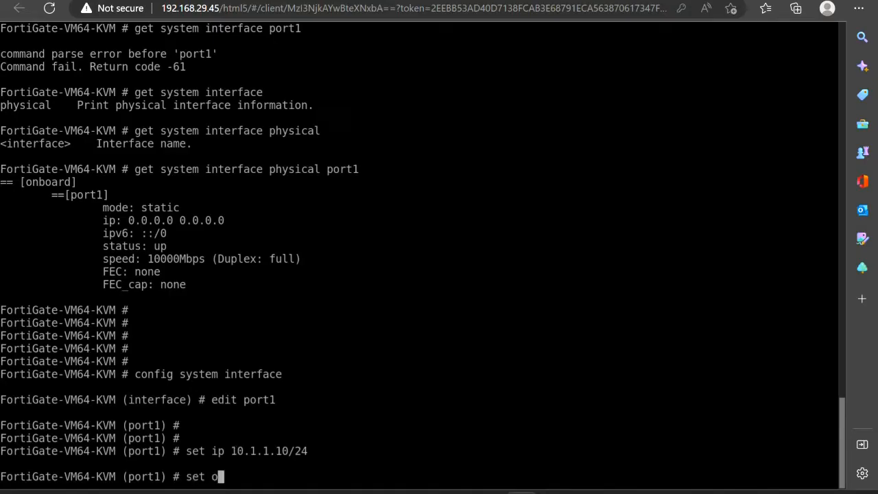
type("m")
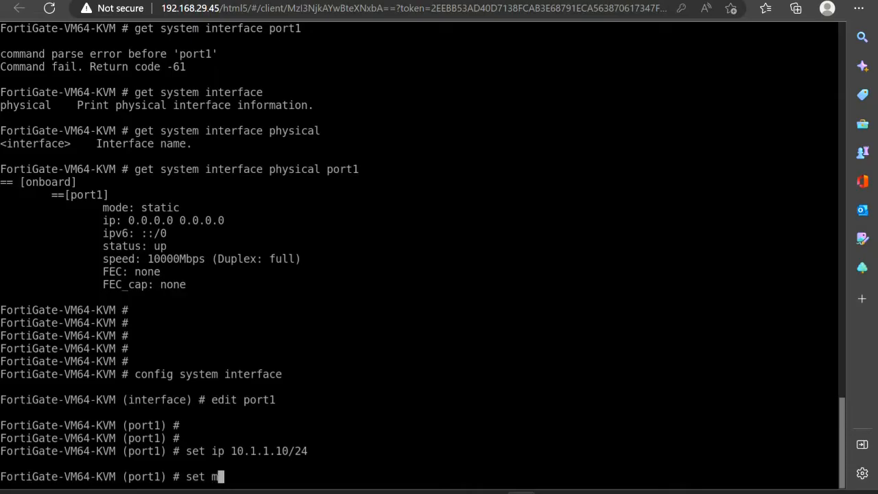
type("ode static")
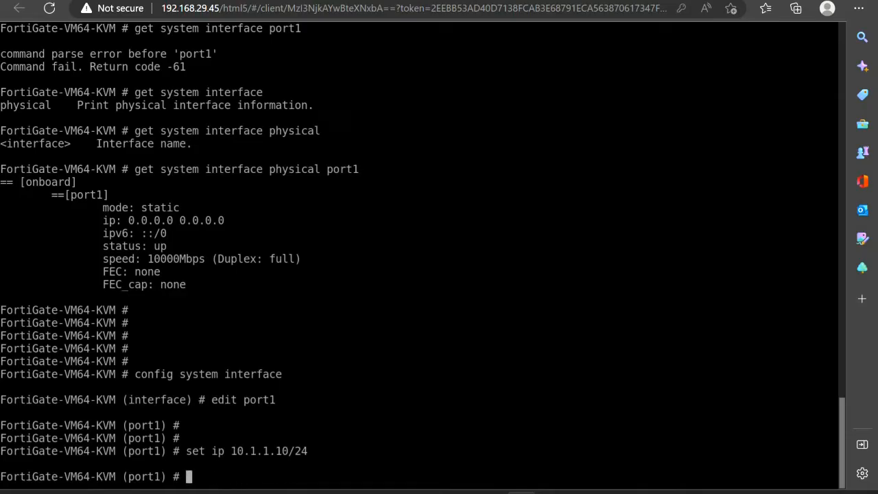
Step: Allow HTTP, HTTPS, ping and SSH access on port1, then end to save the configuration
type("set allowaccess")
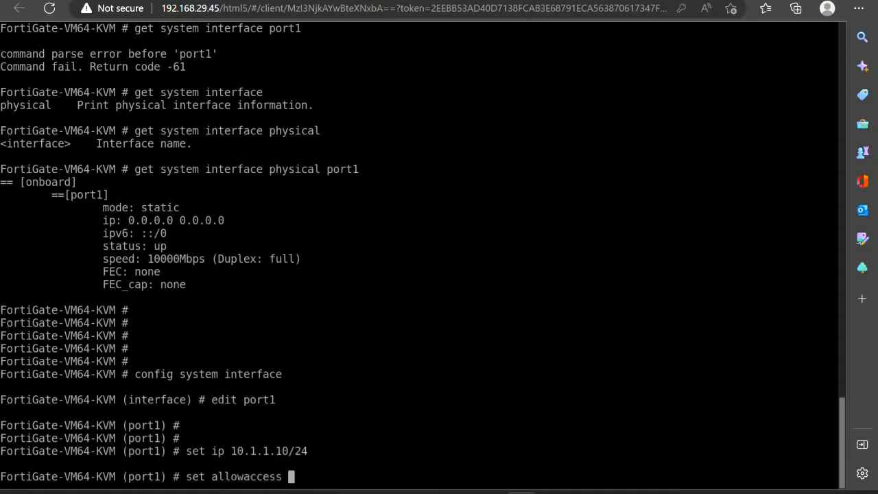
type("http")
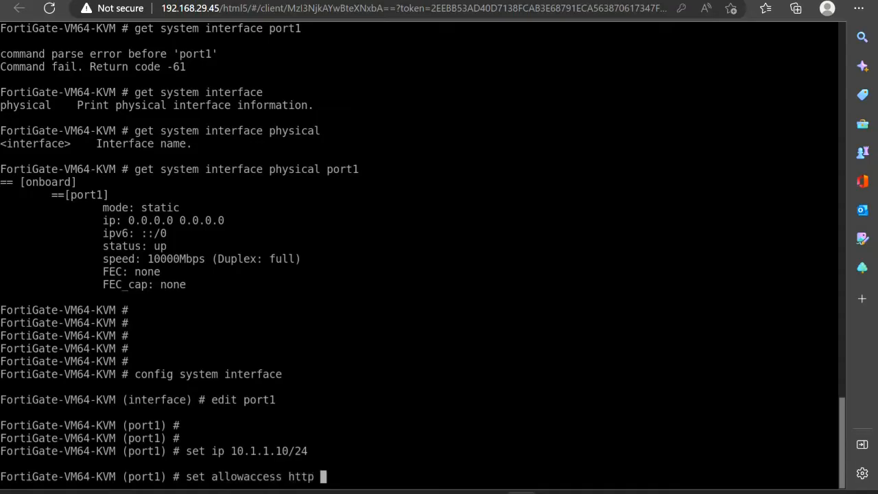
type("http")
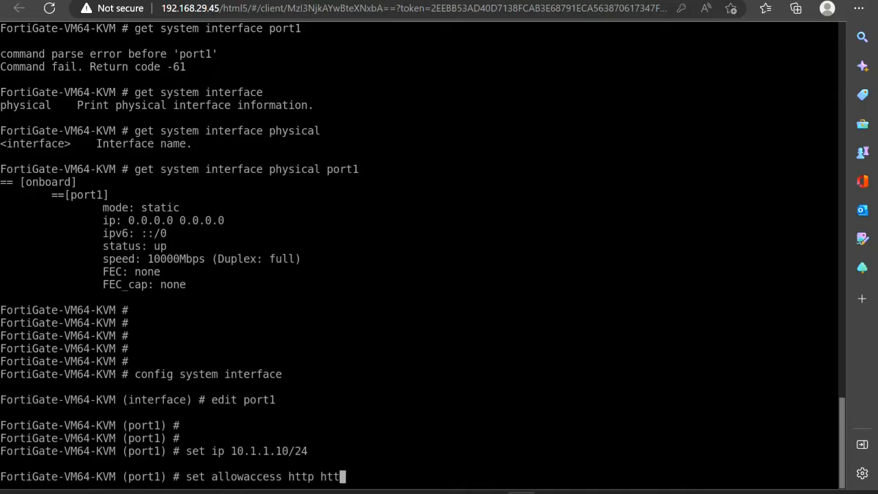
type("ps ping")
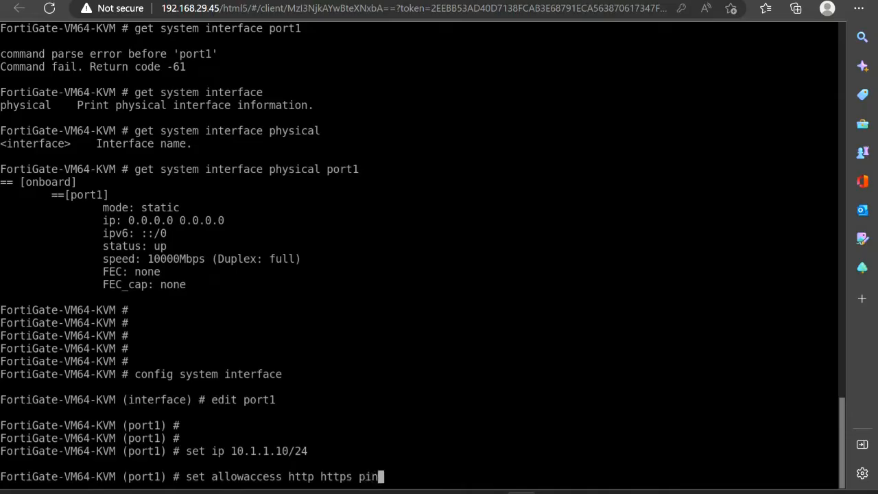
type("g")
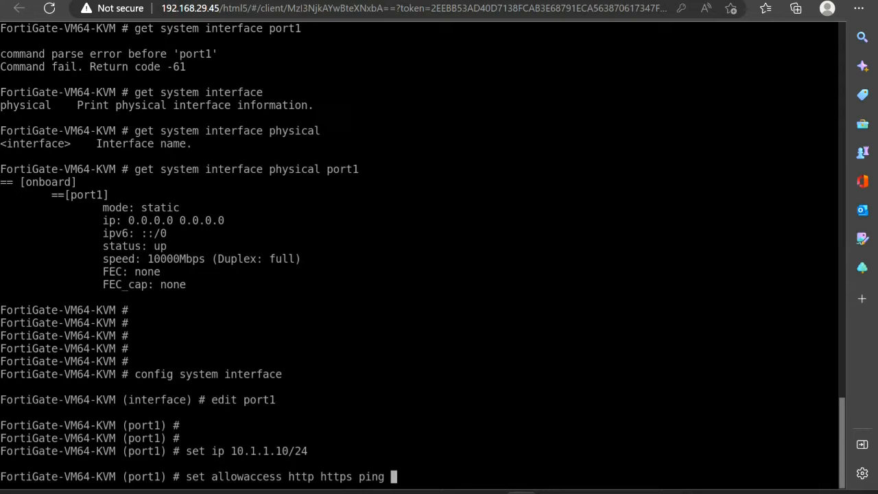
type("ssh")
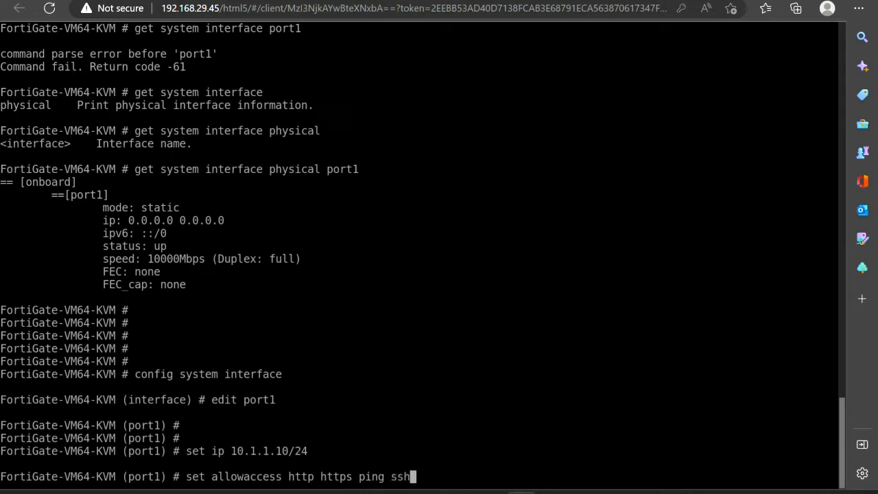
key("Return")
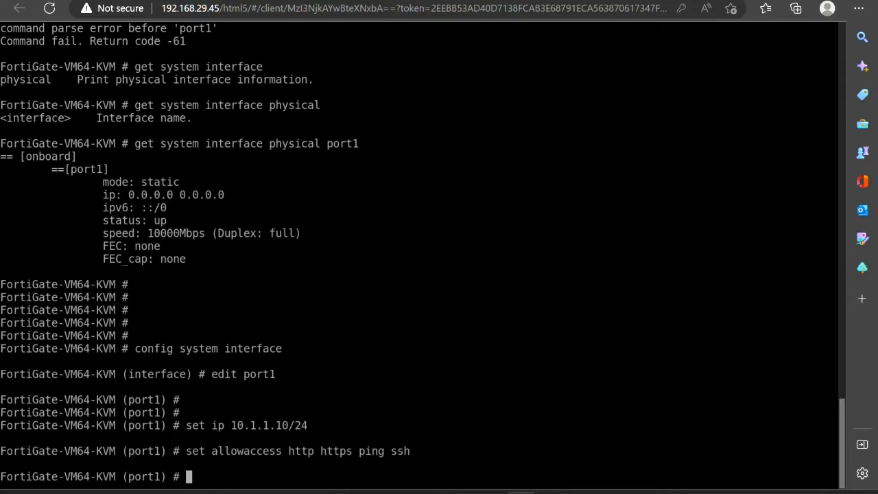
type("end")
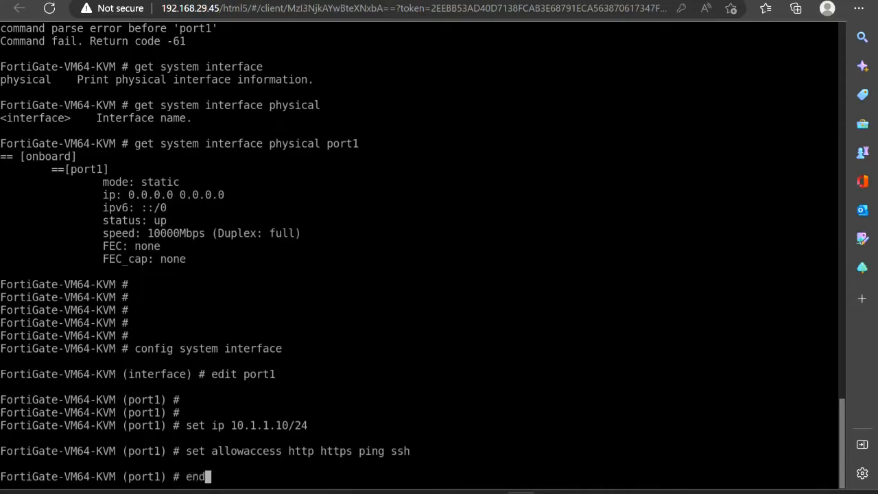
key("Return")
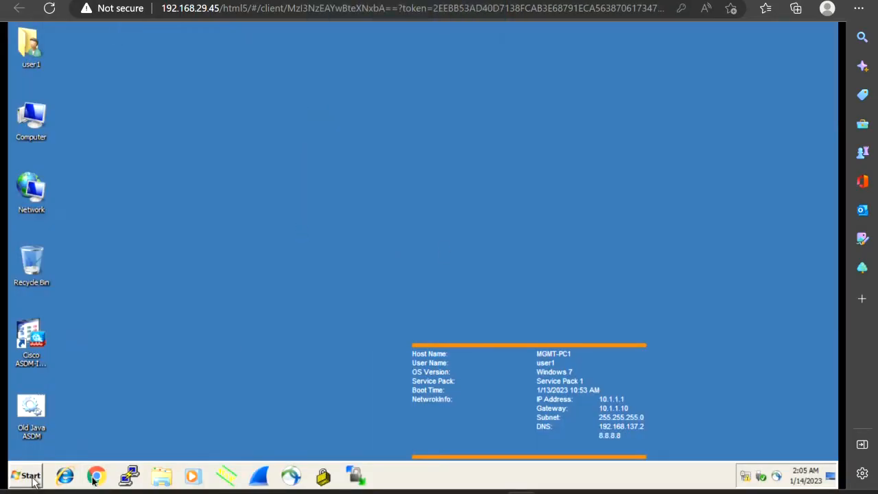
mouse_move(355, 199)
type("10.1.1.10")
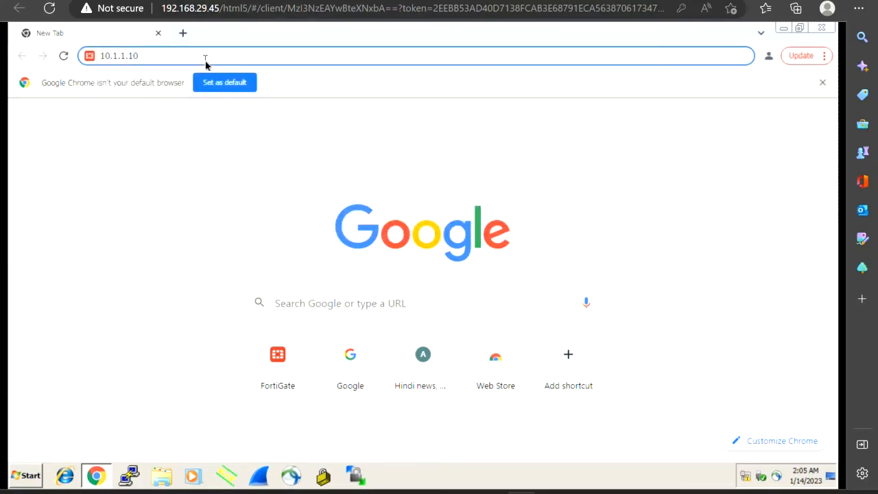
Step: Browse to 10.1.1.10, log in as admin and postpone the FortiGate setup prompt with Later
key("Return")
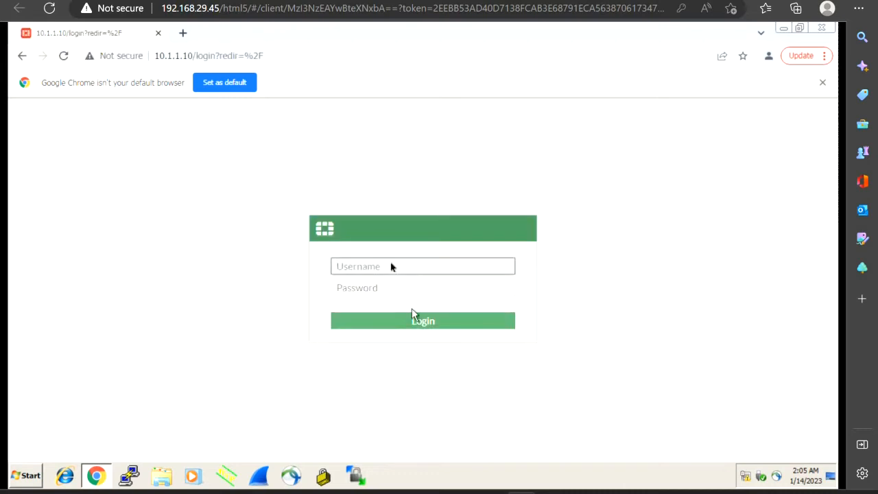
type("a")
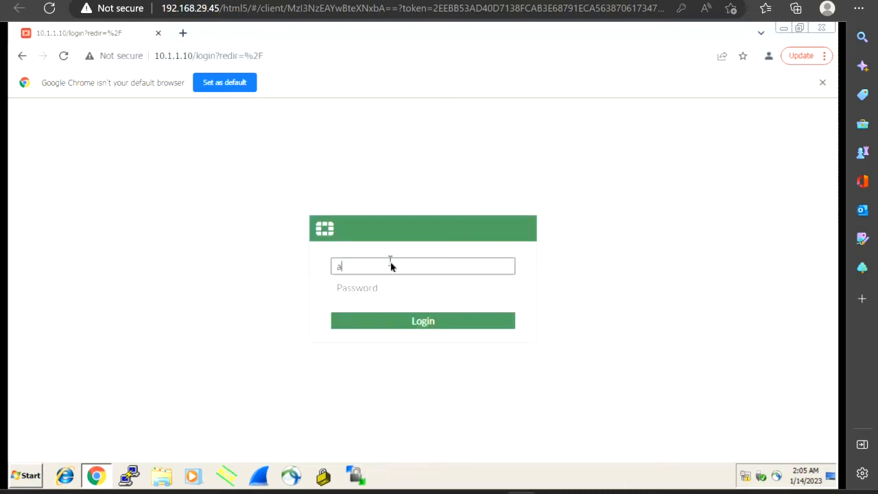
type("dmin")
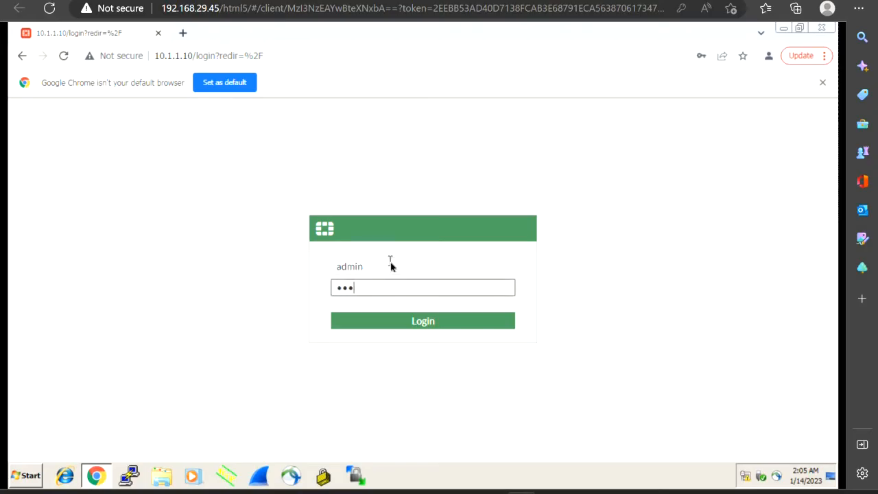
left_click(423, 321)
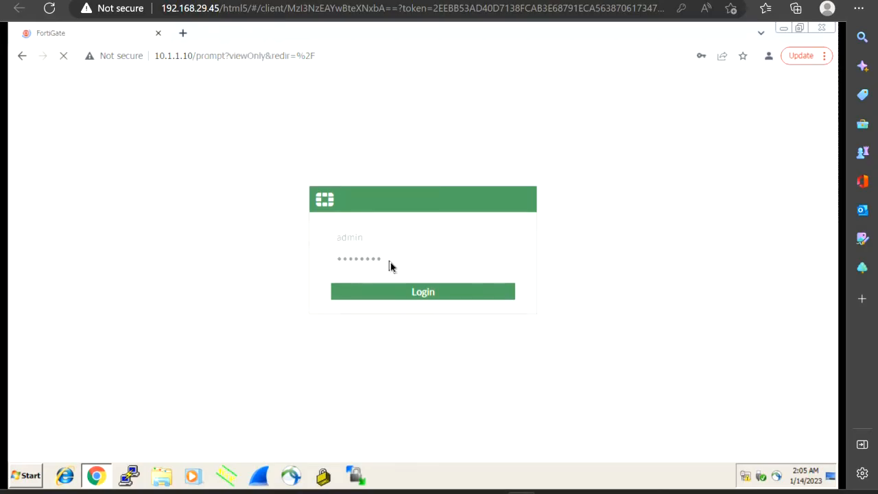
left_click(422, 291)
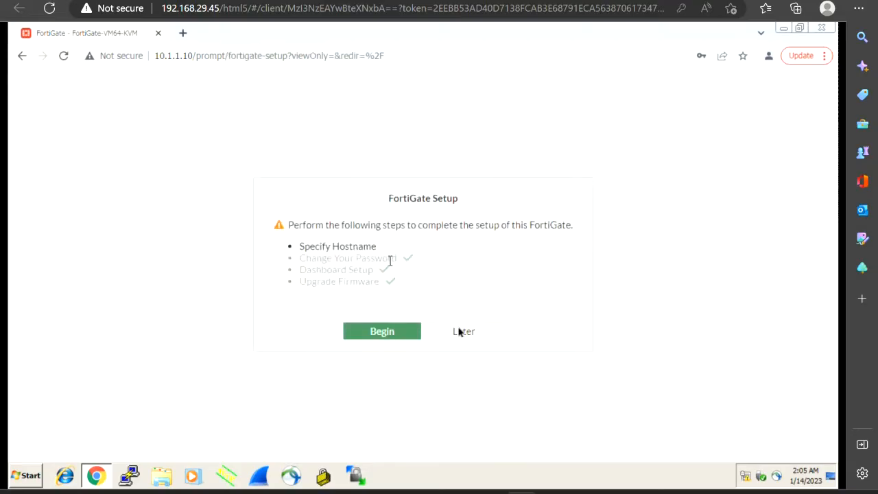
left_click(464, 331)
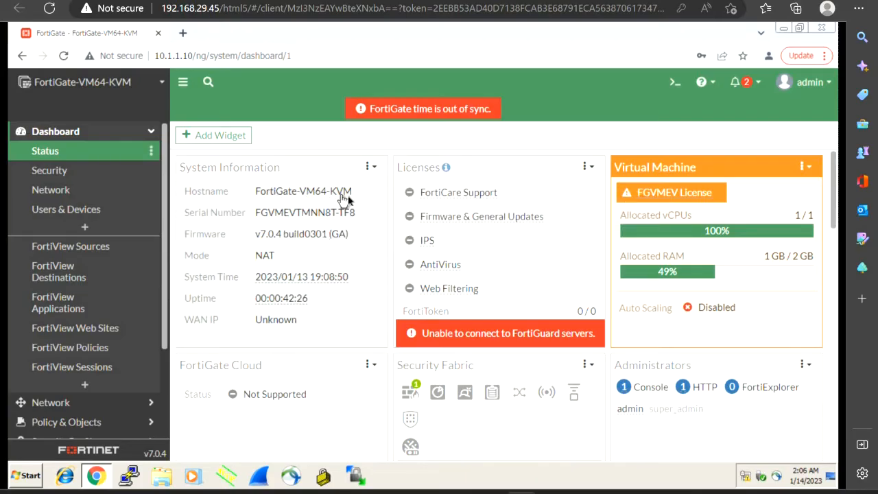
mouse_move(360, 239)
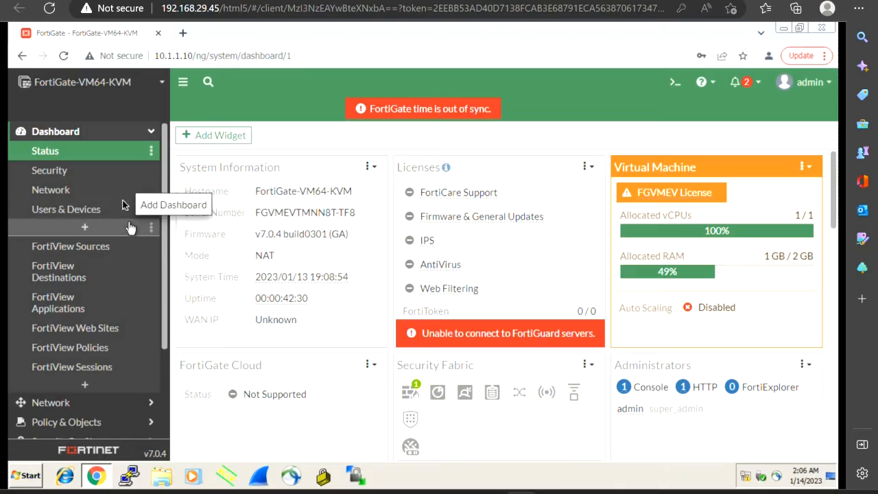
mouse_move(102, 189)
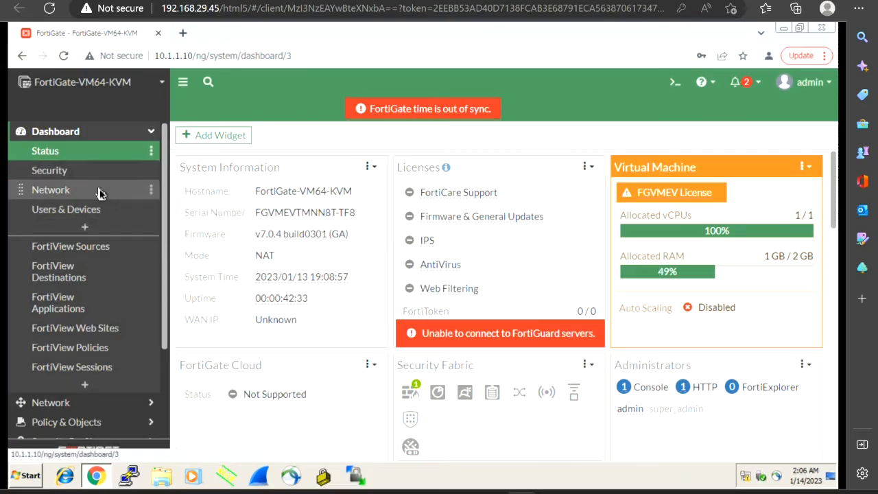
Step: Expand the Network section in the sidebar and show the Interfaces list
left_click(49, 189)
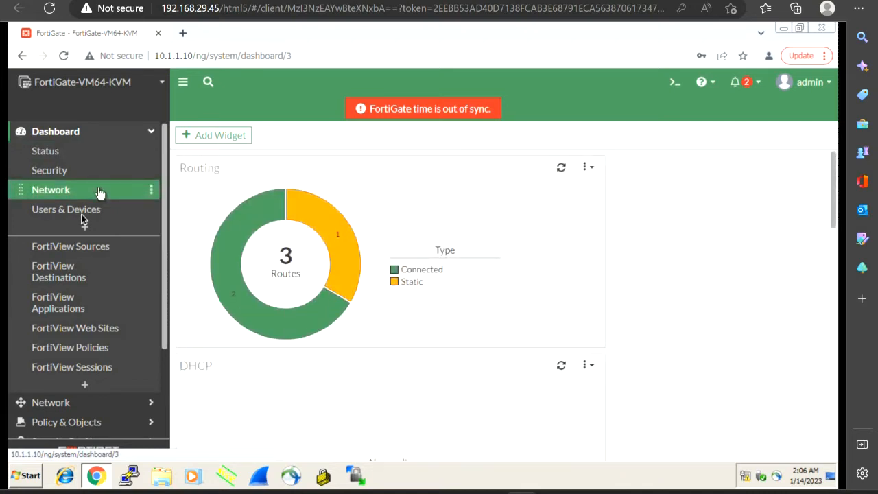
scroll("down", 3)
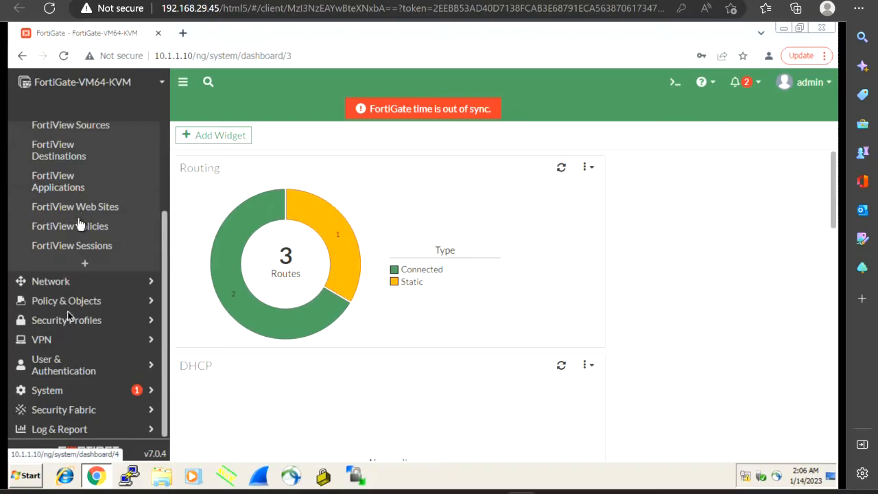
mouse_move(51, 280)
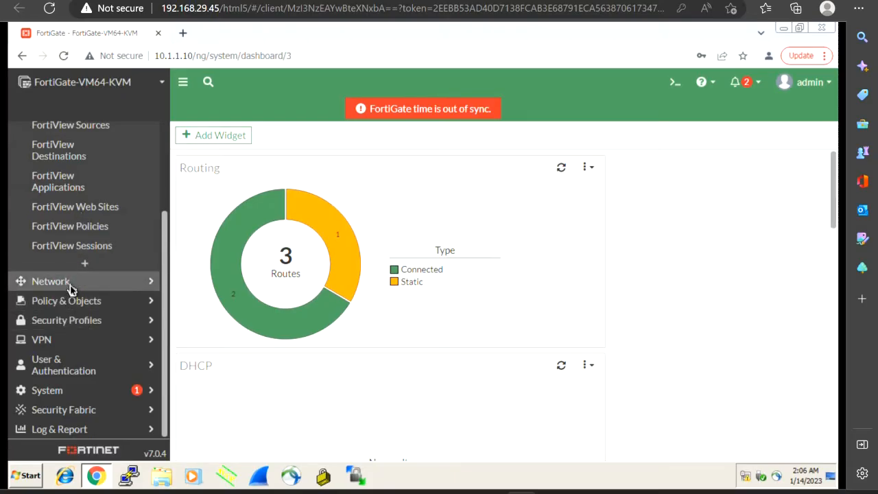
left_click(50, 280)
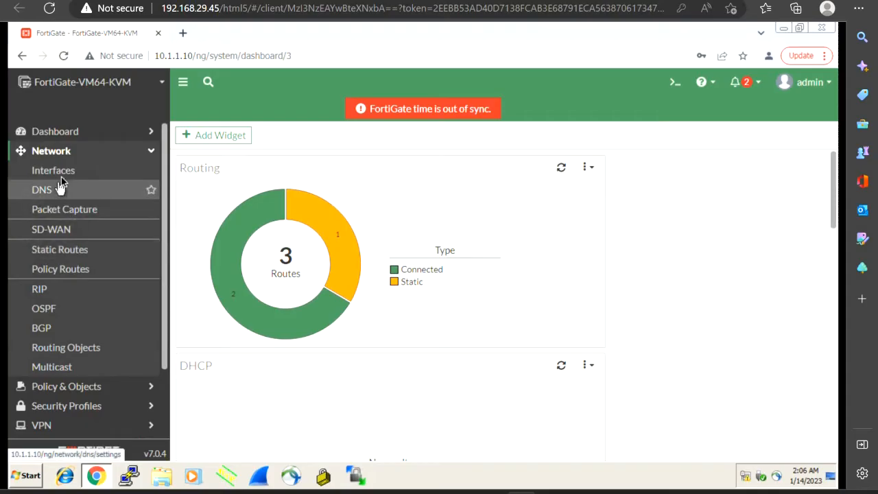
left_click(52, 170)
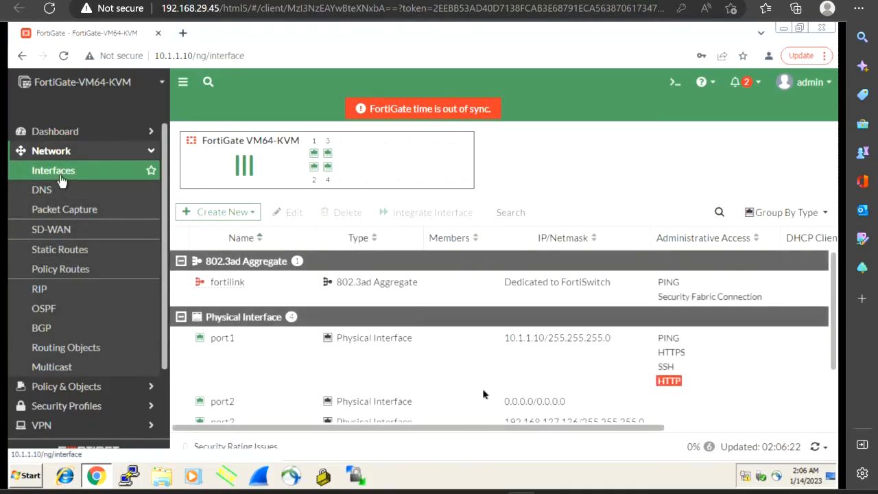
mouse_move(547, 346)
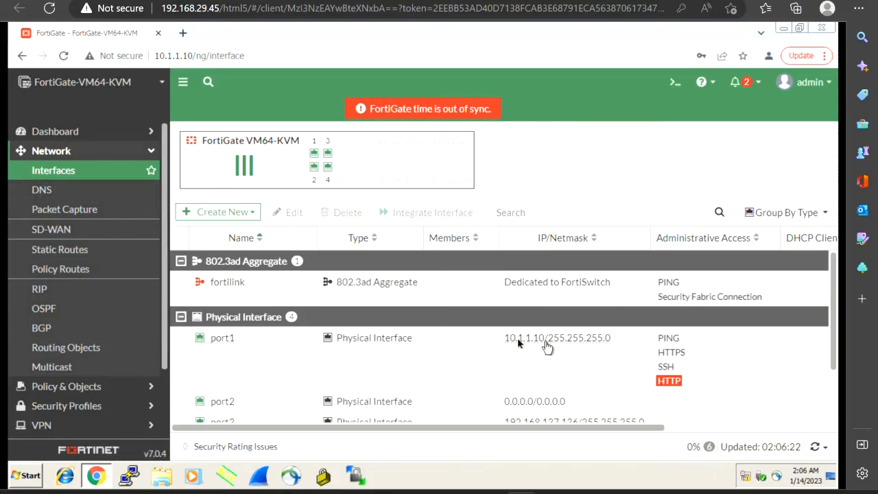
mouse_move(514, 349)
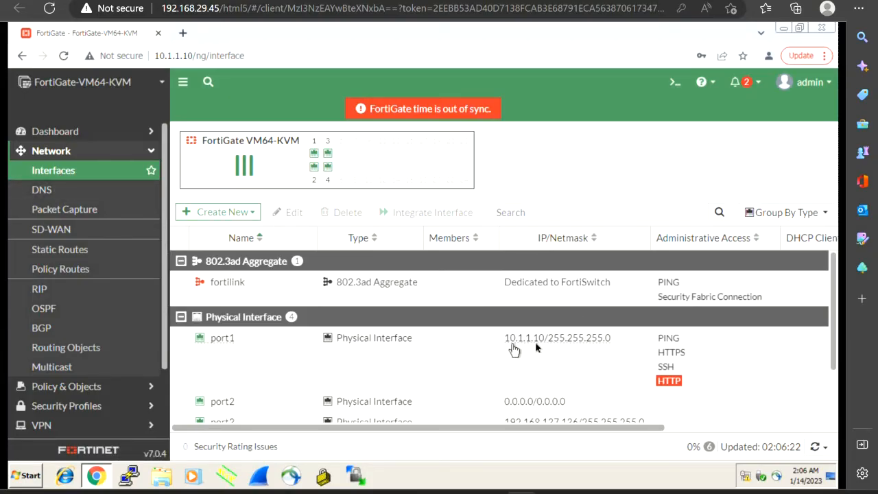
mouse_move(530, 354)
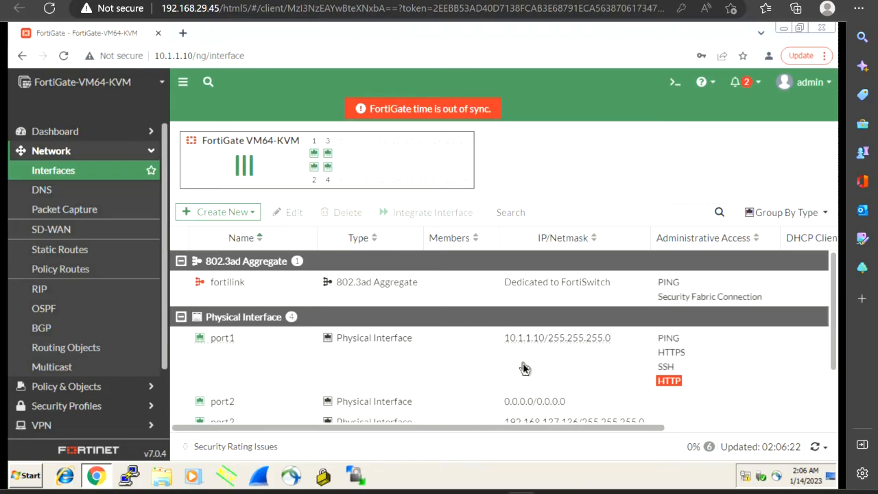
mouse_move(233, 400)
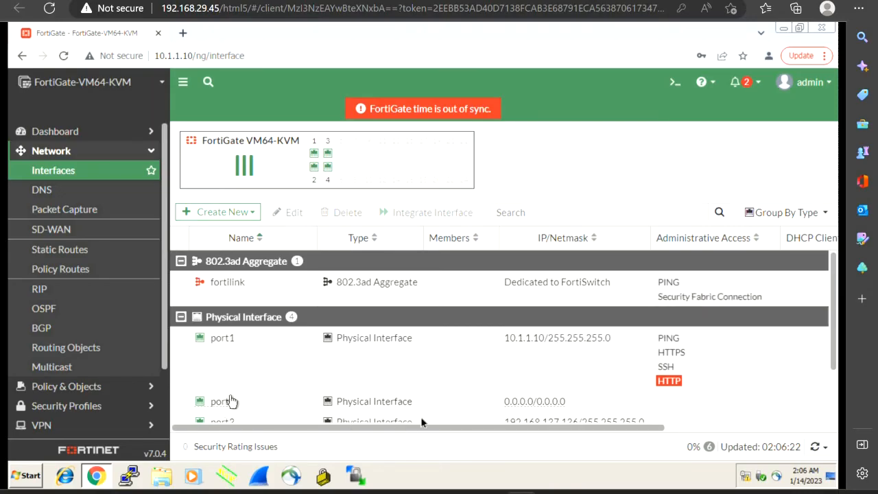
mouse_move(219, 405)
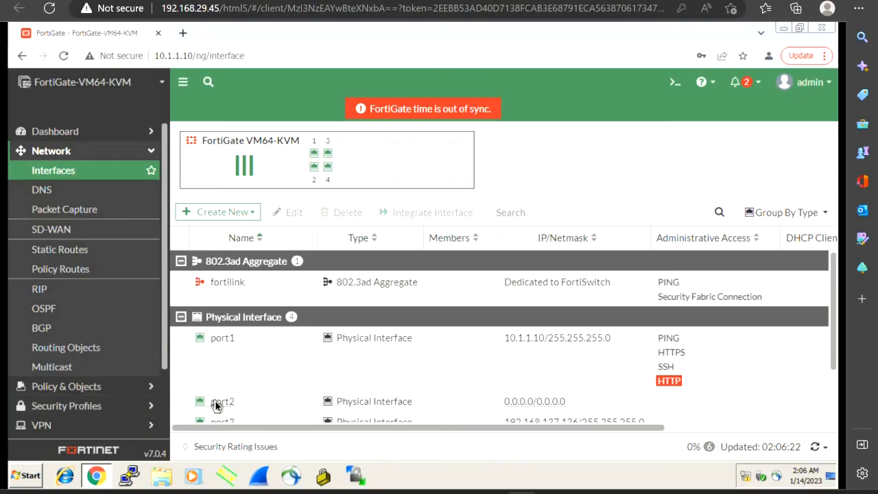
Step: Select the port2 row and open its Edit Interface form
left_click(222, 401)
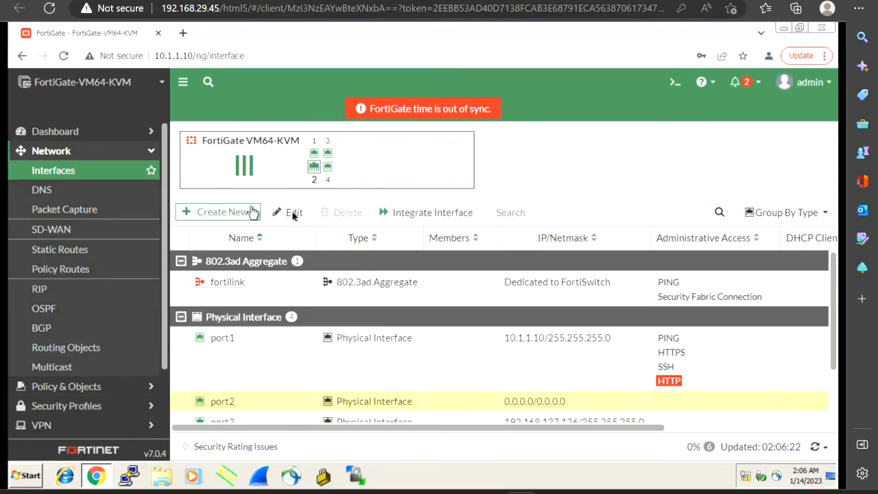
double_click(222, 400)
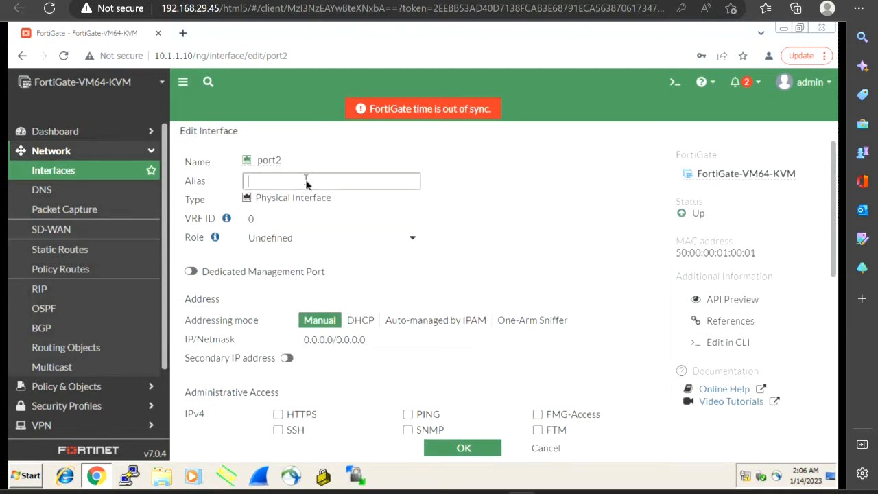
Step: Enter alias DMZ and manual IP/Netmask 172.16.1.10/255.255.255.0 for port2
type("DMZ")
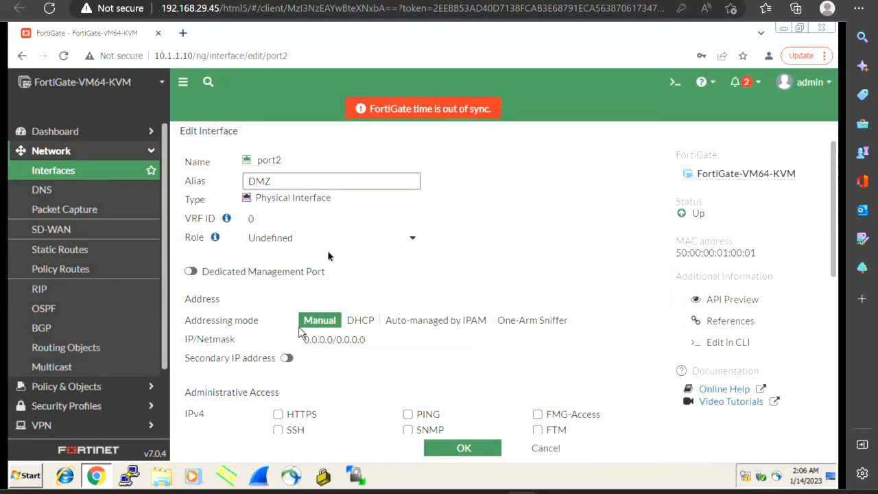
scroll("down", 3)
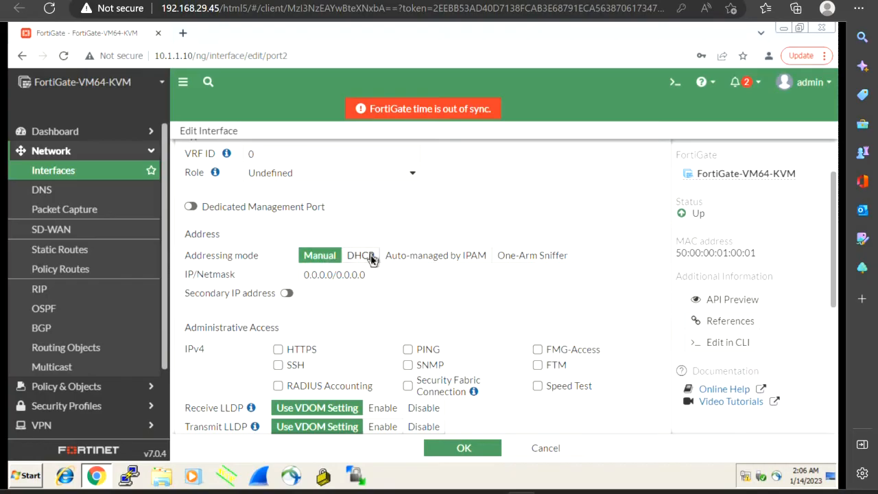
mouse_move(332, 274)
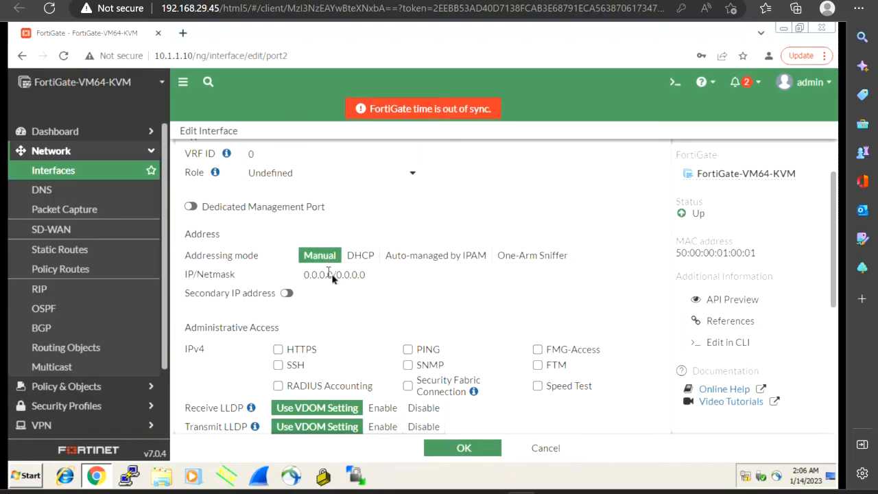
left_click(318, 274)
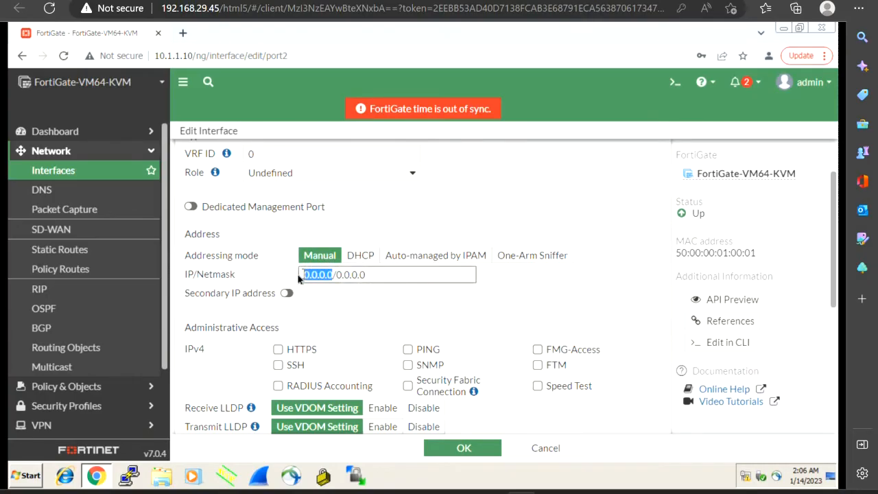
type("17")
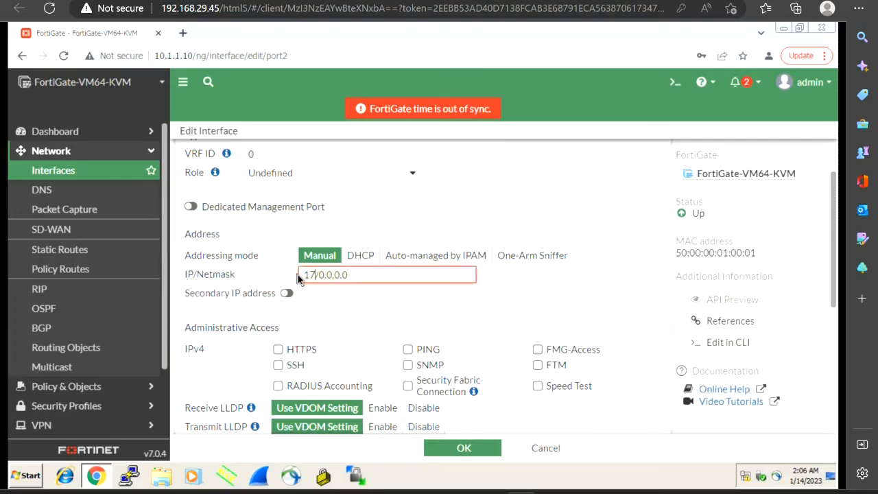
type("2.")
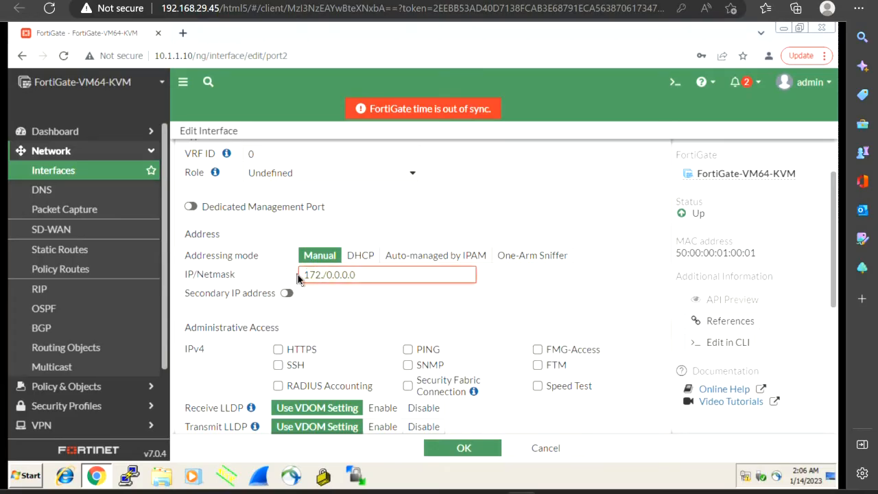
type("16.1.10")
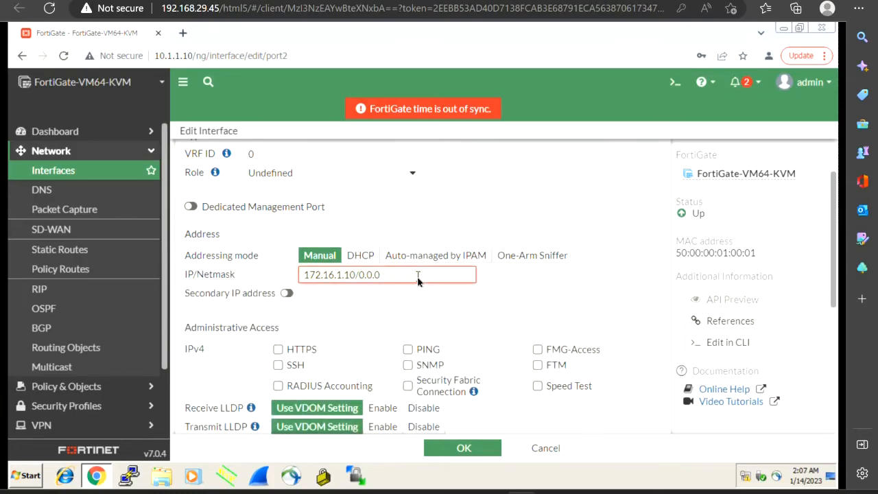
type("2")
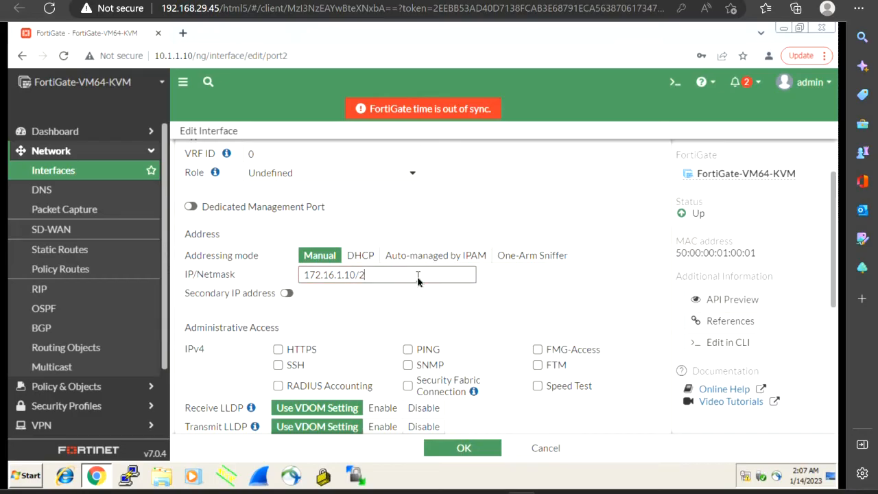
type("55.255.255.0")
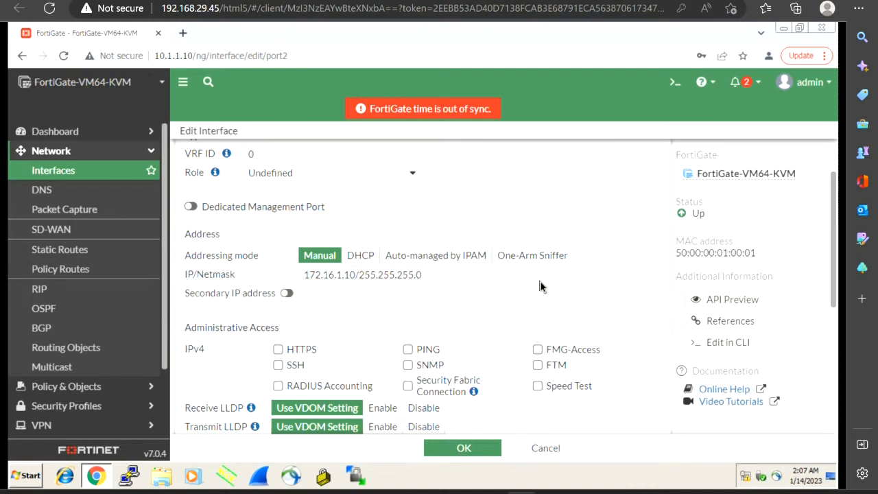
Step: Review the remaining Edit Interface options and confirm port2's changes with OK
scroll("down", 3)
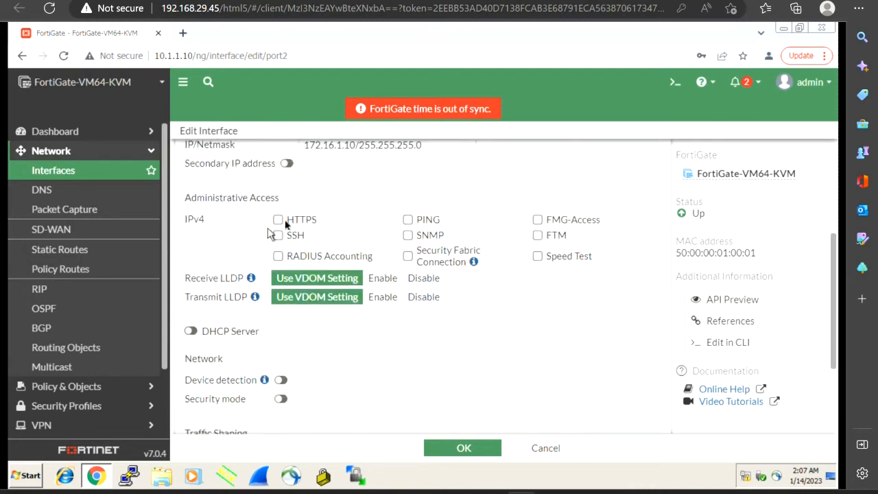
mouse_move(272, 222)
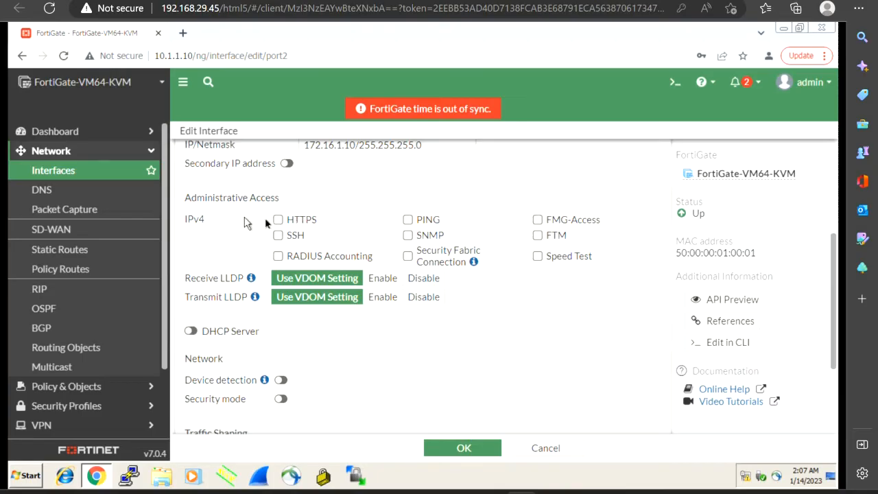
mouse_move(483, 226)
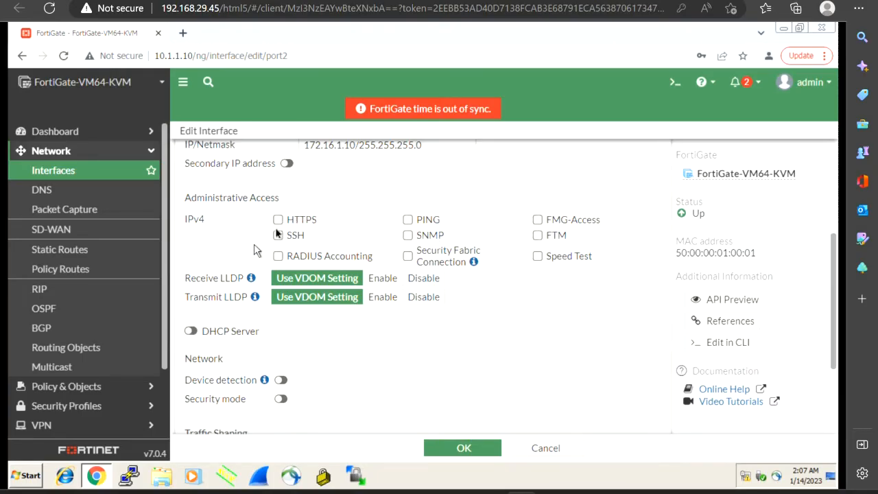
mouse_move(222, 244)
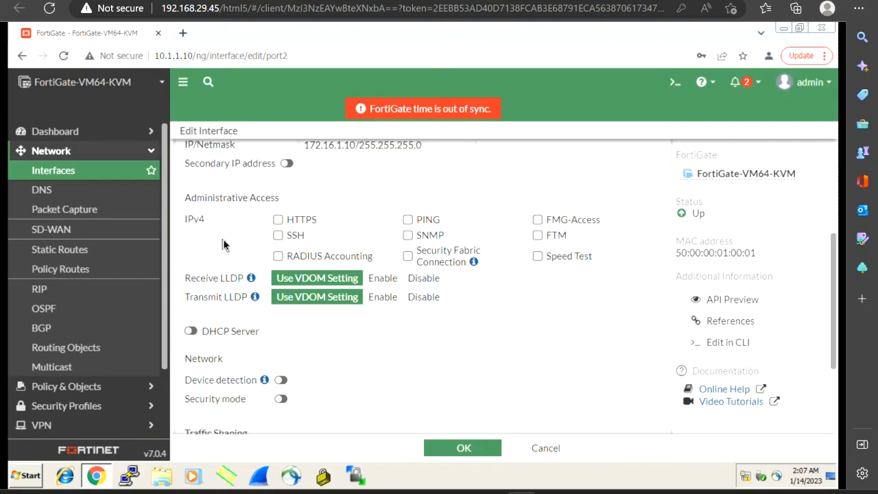
scroll("down", 3)
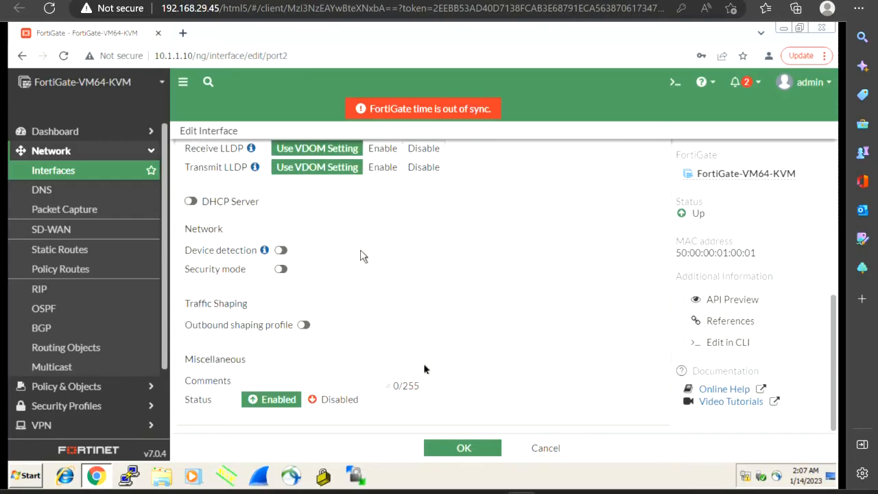
mouse_move(404, 263)
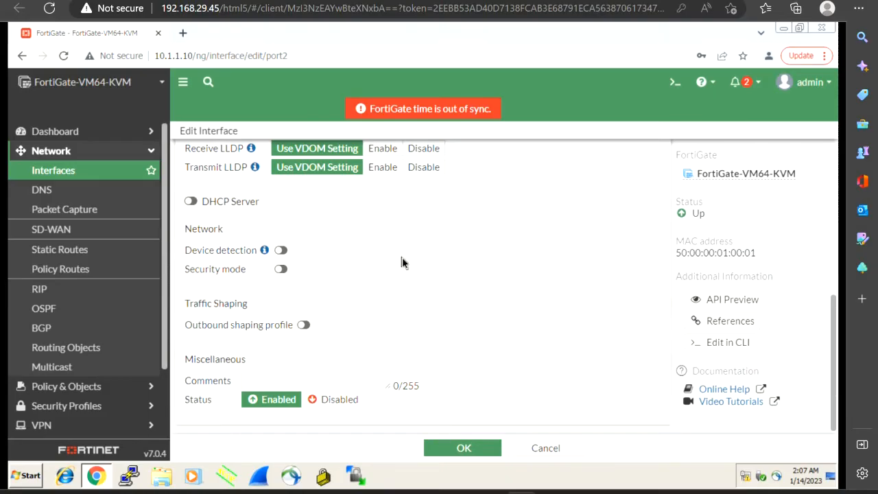
scroll("up", 3)
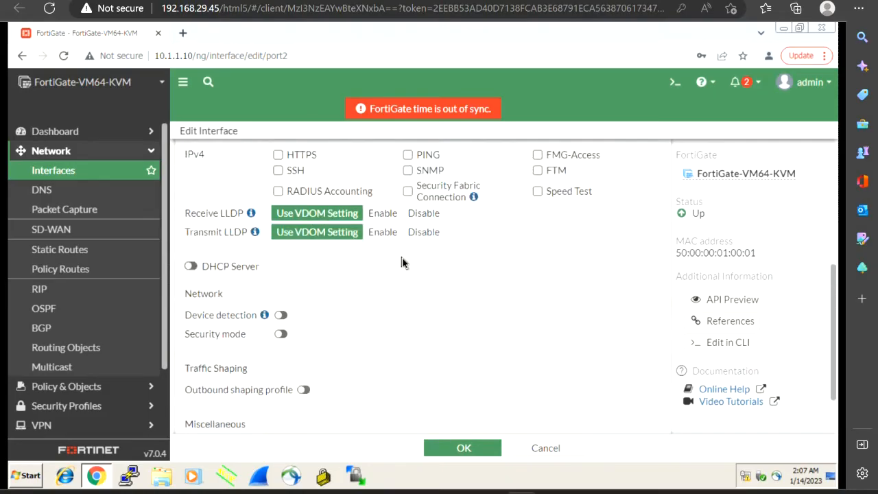
scroll("up", 3)
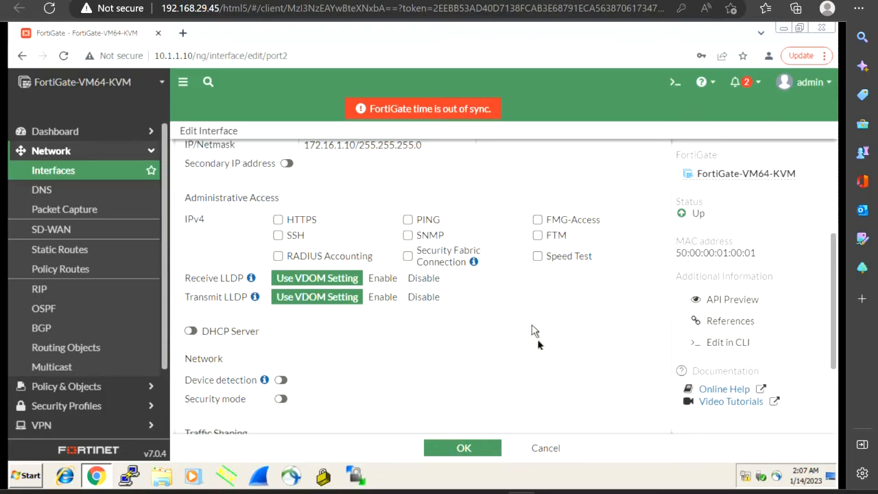
scroll("down", 3)
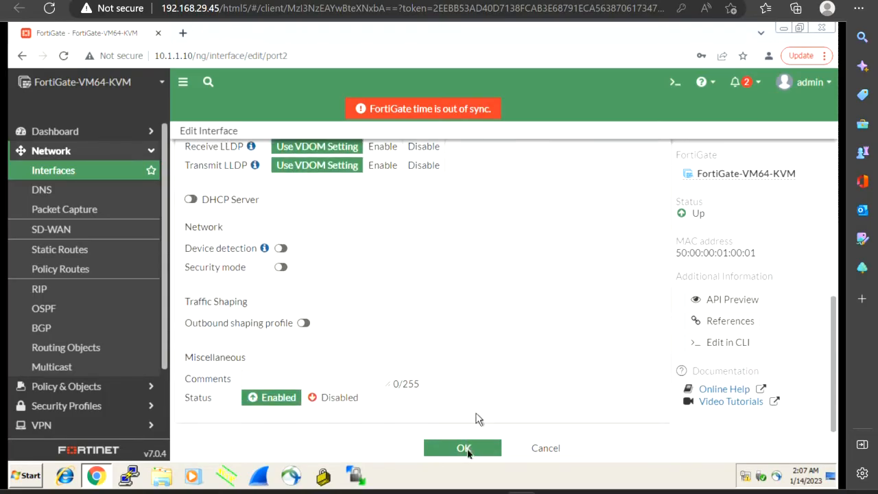
left_click(462, 447)
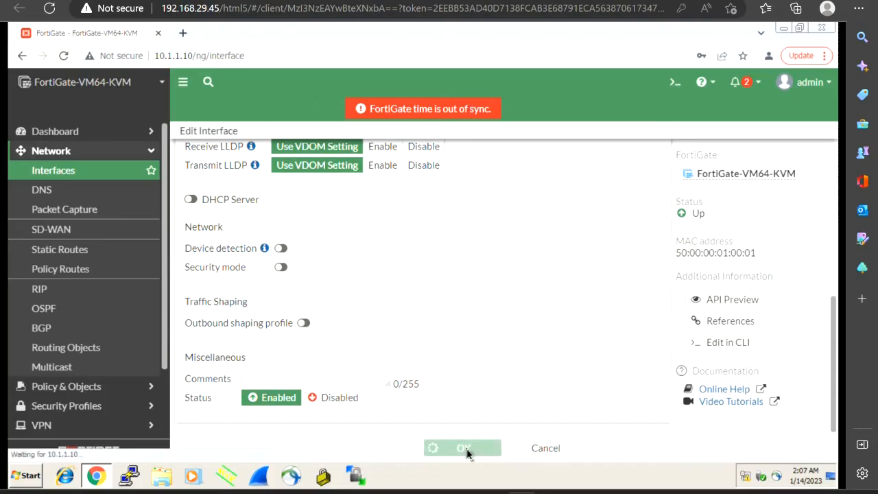
left_click(462, 447)
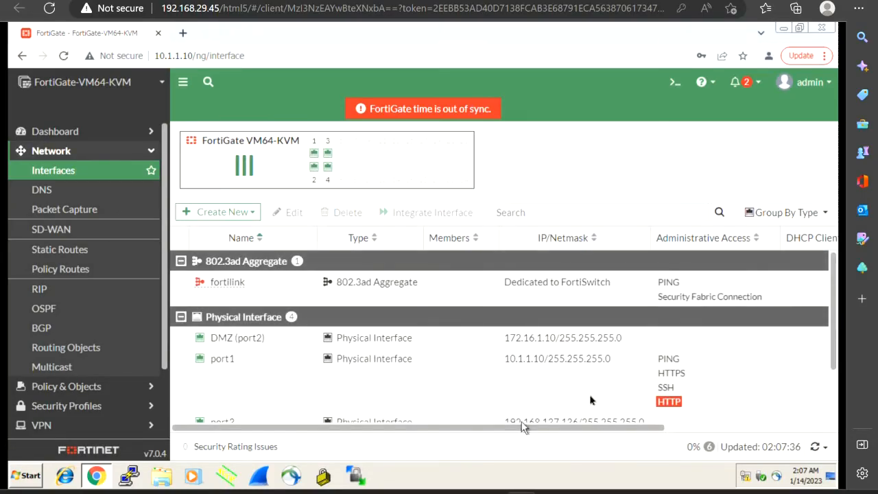
scroll("down", 3)
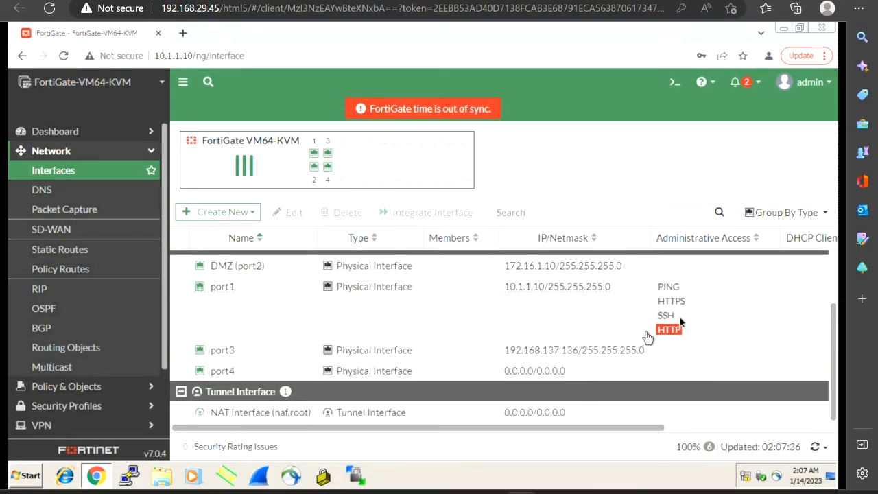
mouse_move(679, 295)
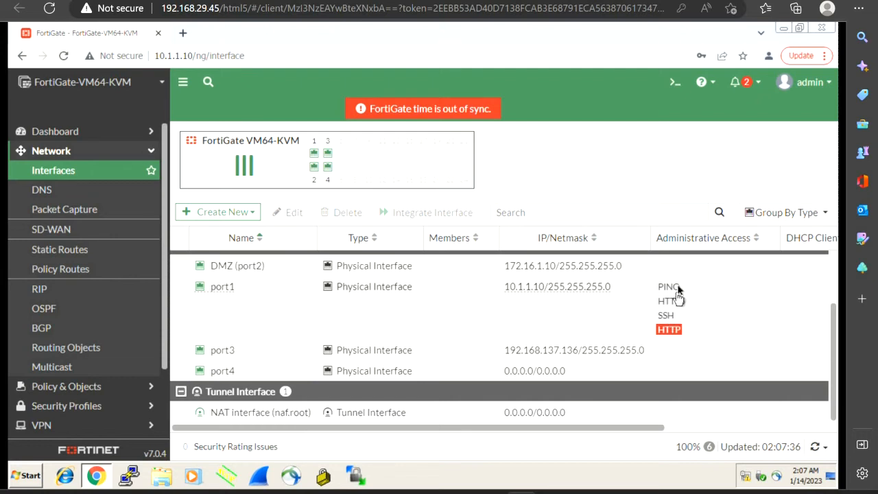
mouse_move(657, 364)
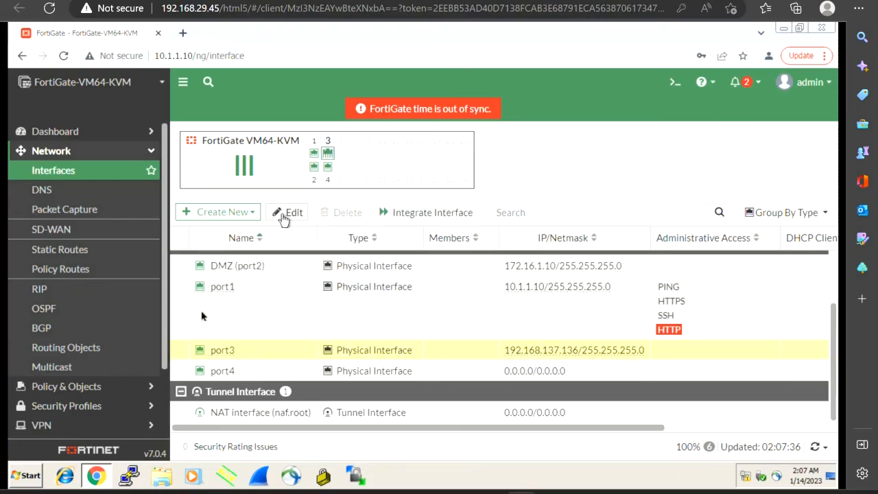
mouse_move(233, 268)
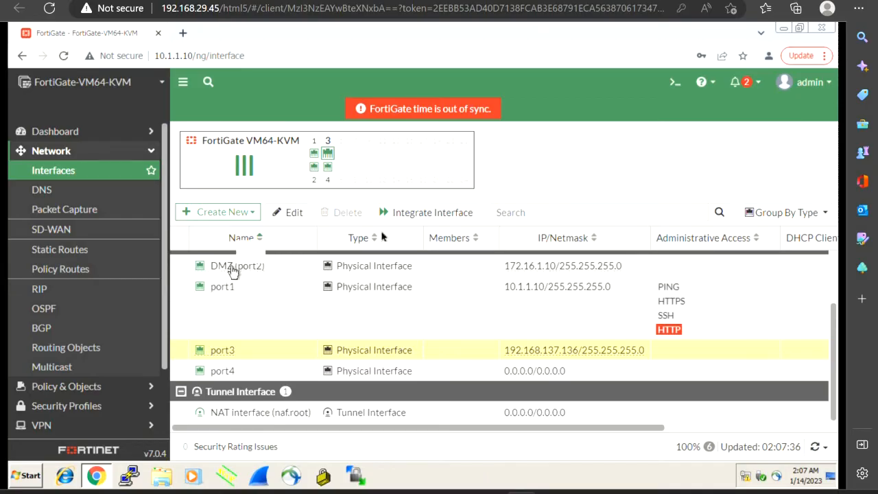
Step: Select the DMZ (port2) row, open Edit and scroll to its Administrative Access options
left_click(236, 266)
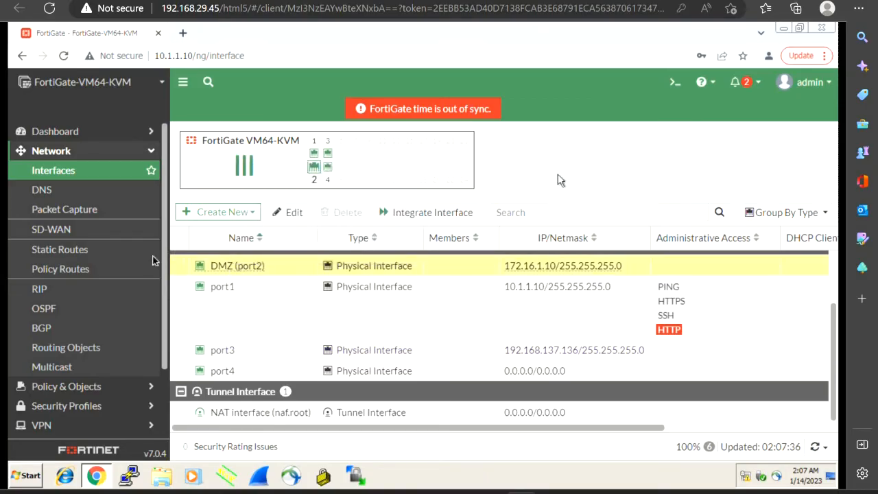
left_click(294, 211)
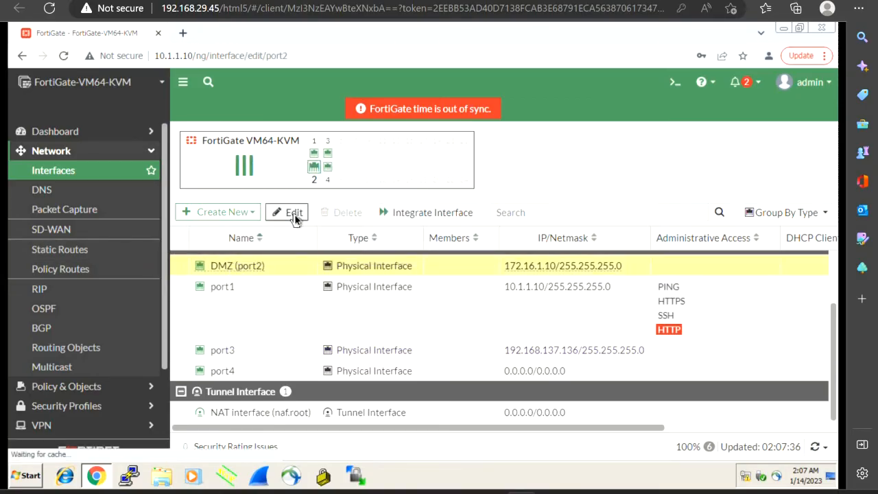
left_click(288, 211)
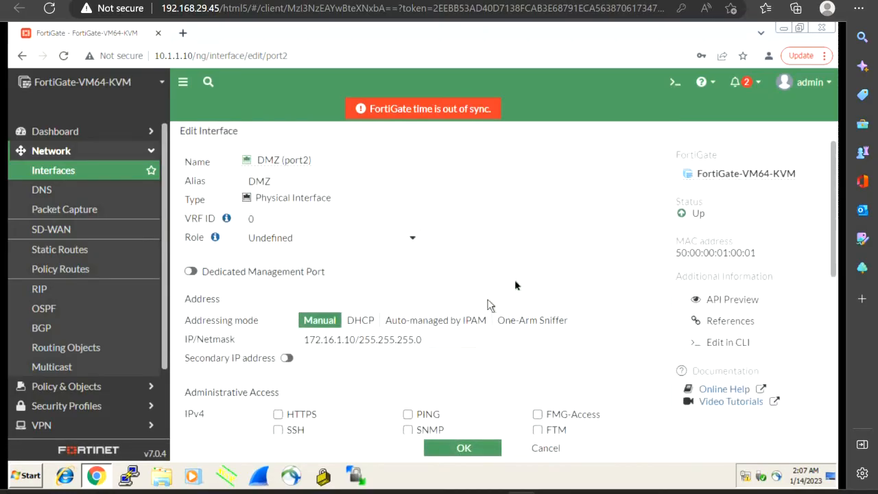
scroll("down", 3)
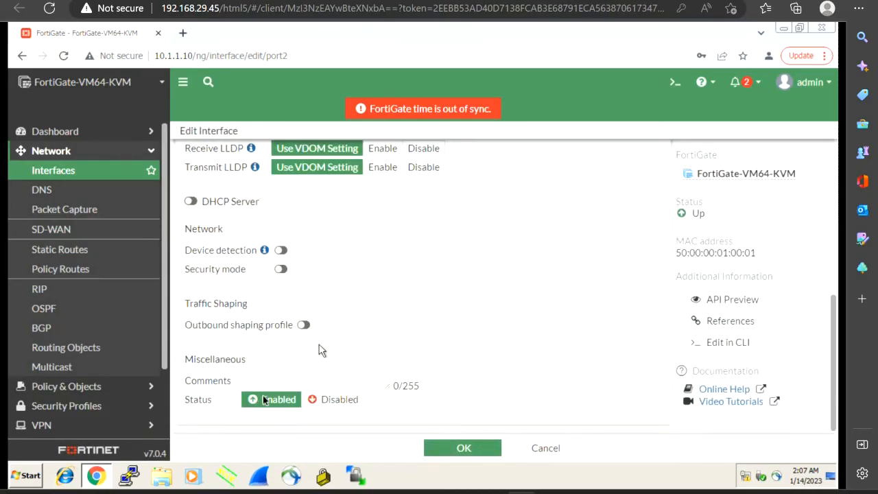
mouse_move(339, 399)
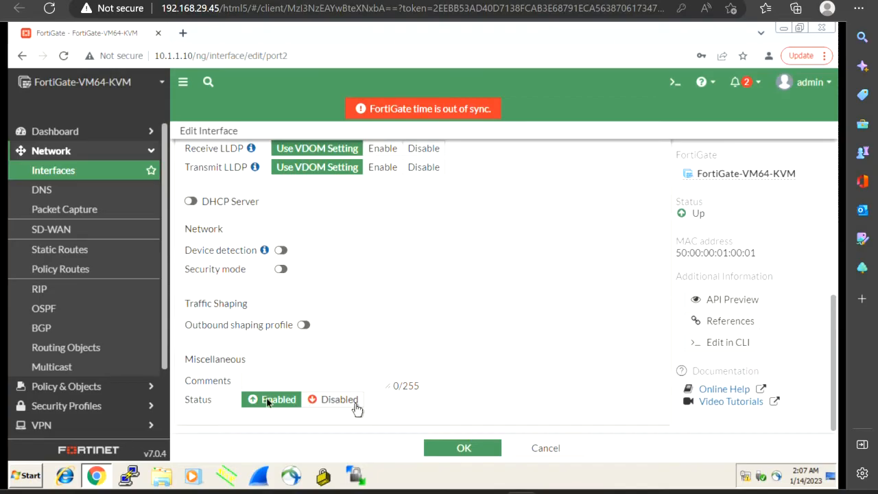
mouse_move(271, 399)
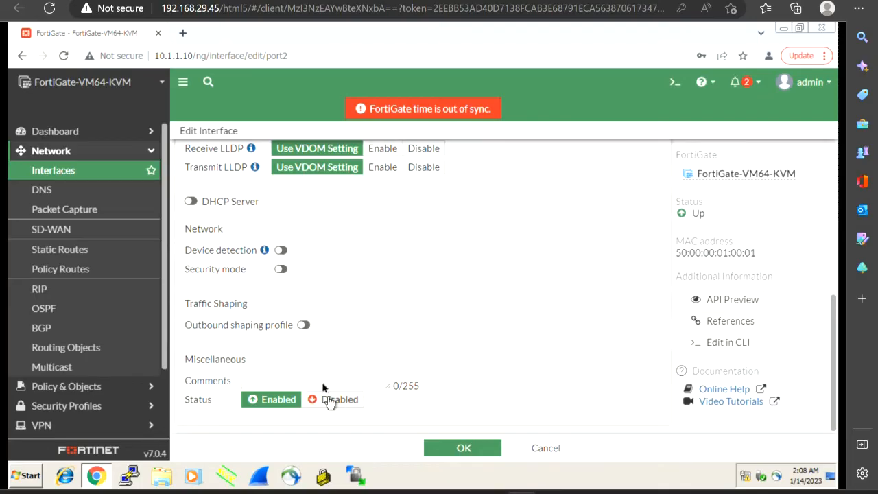
left_click(316, 381)
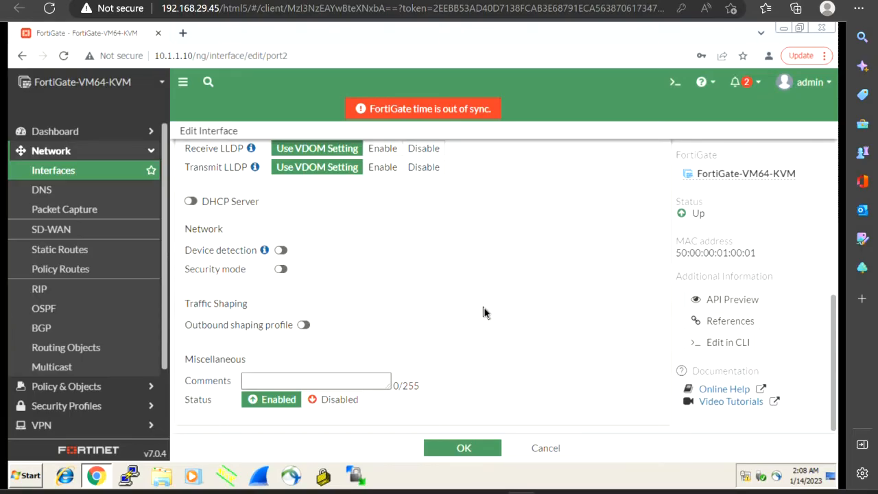
scroll("up", 3)
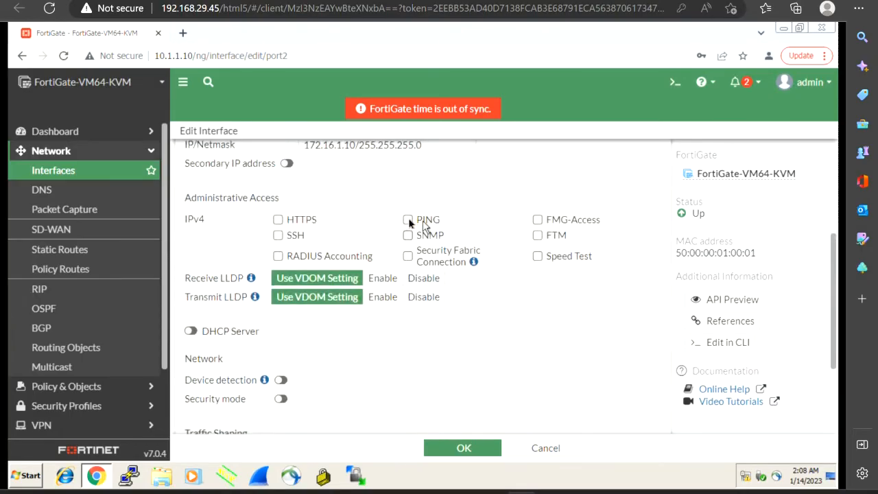
Step: Tick PING under Administrative Access for DMZ and save with OK
left_click(407, 219)
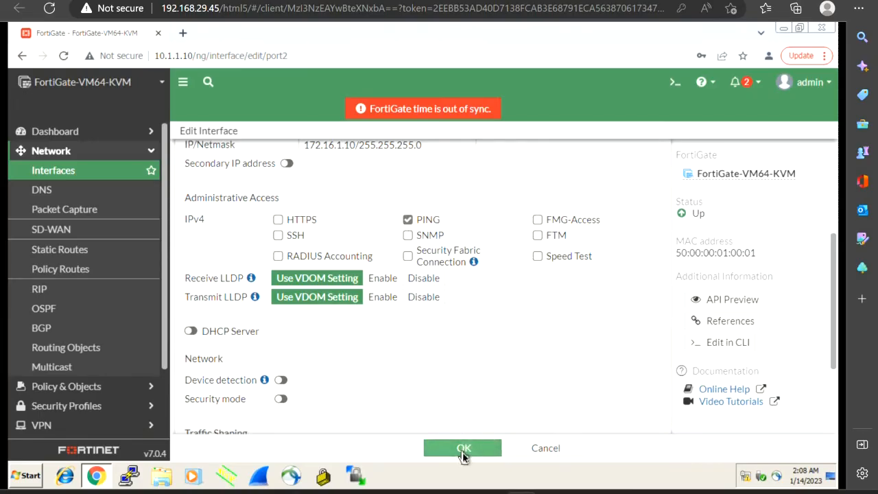
left_click(463, 447)
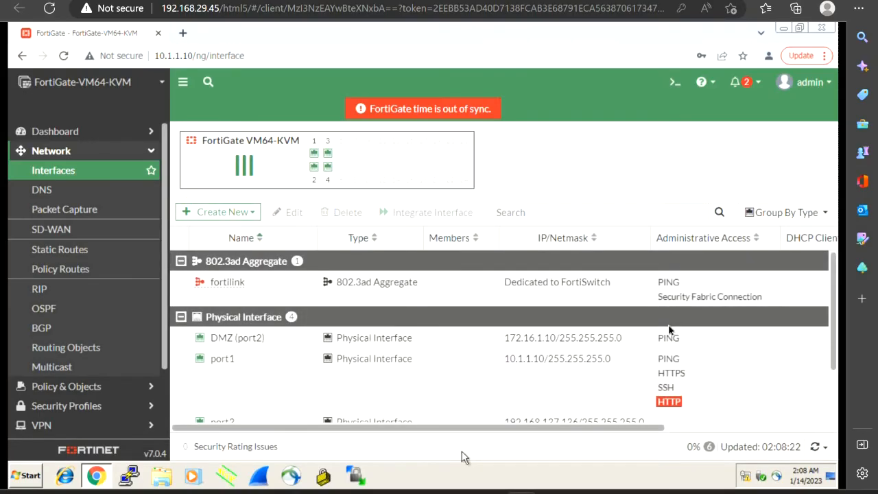
mouse_move(675, 293)
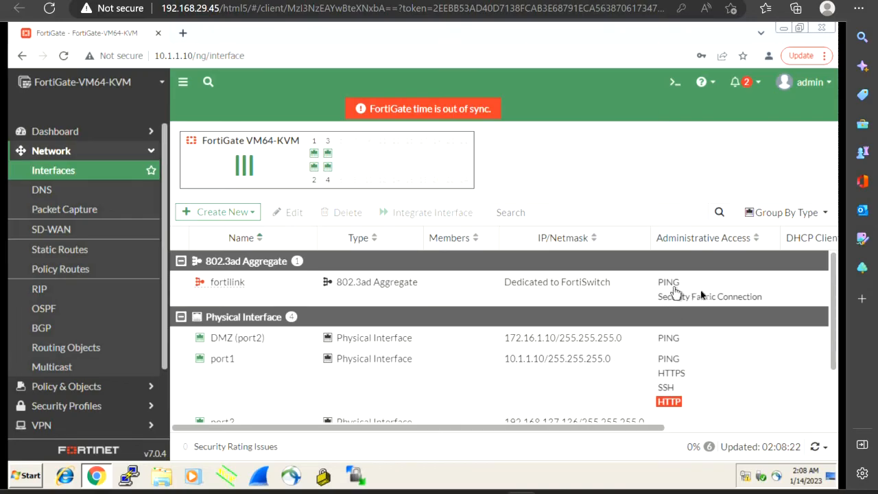
mouse_move(561, 401)
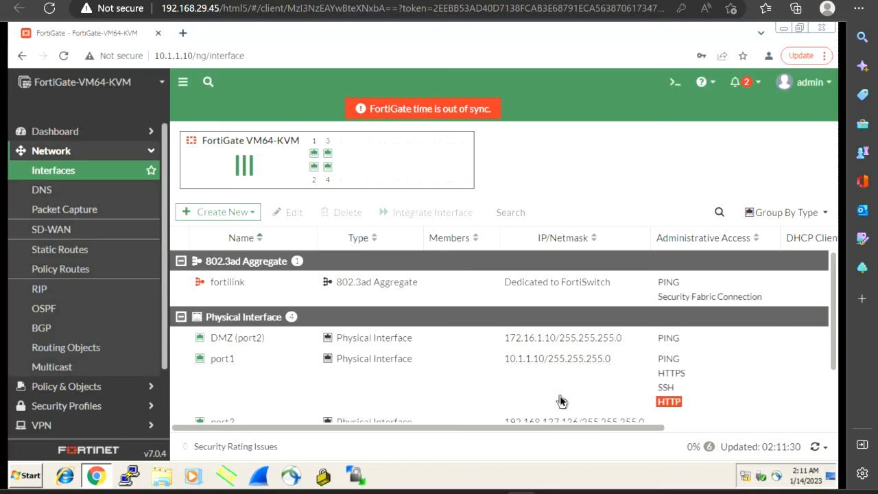
mouse_move(467, 357)
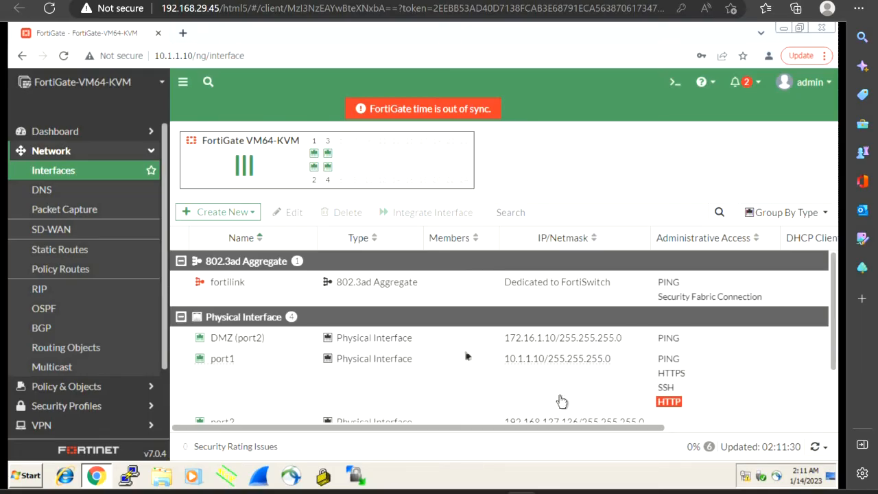
scroll("down", 3)
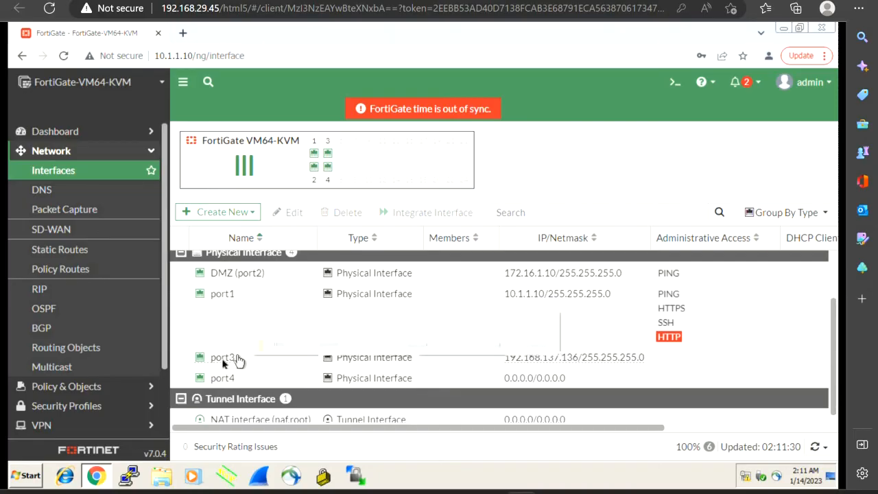
Step: Open port3's edit form and enter the alias Internet, leaving DHCP addressing
left_click(222, 356)
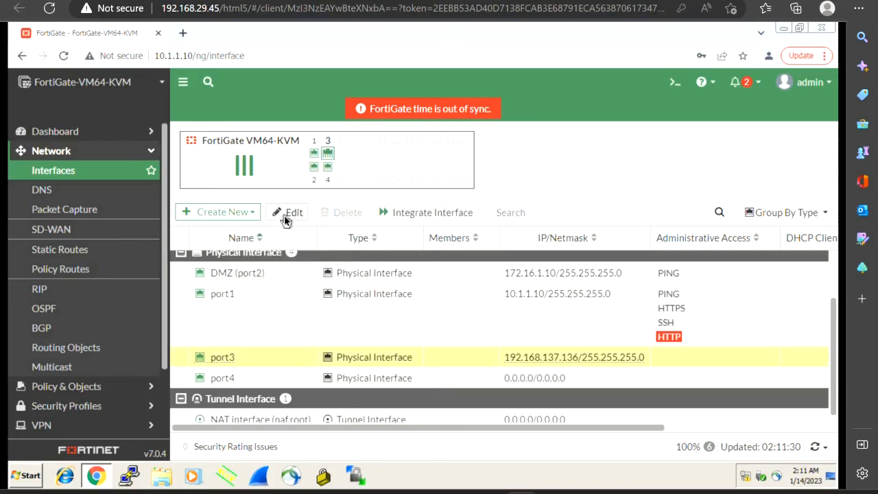
left_click(294, 211)
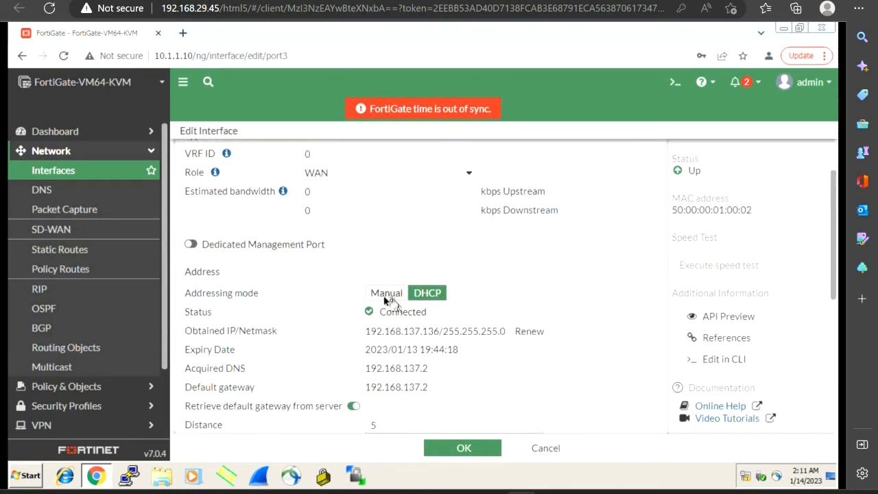
mouse_move(509, 283)
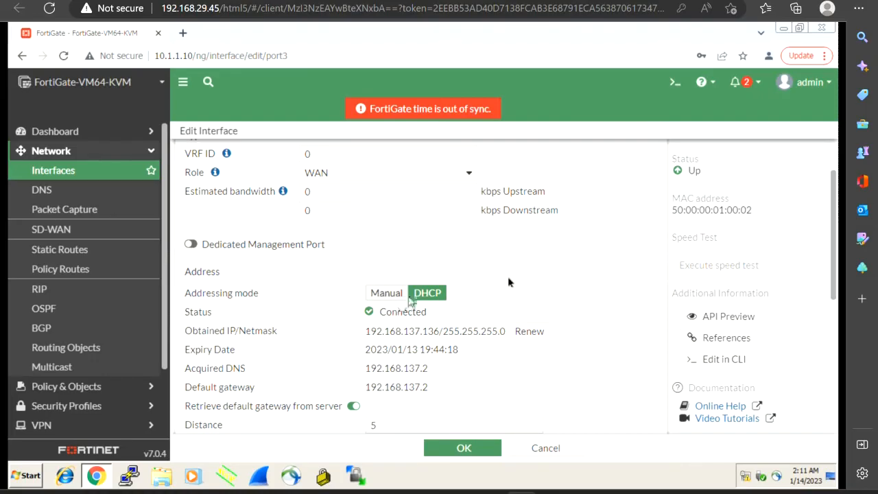
scroll("up", 3)
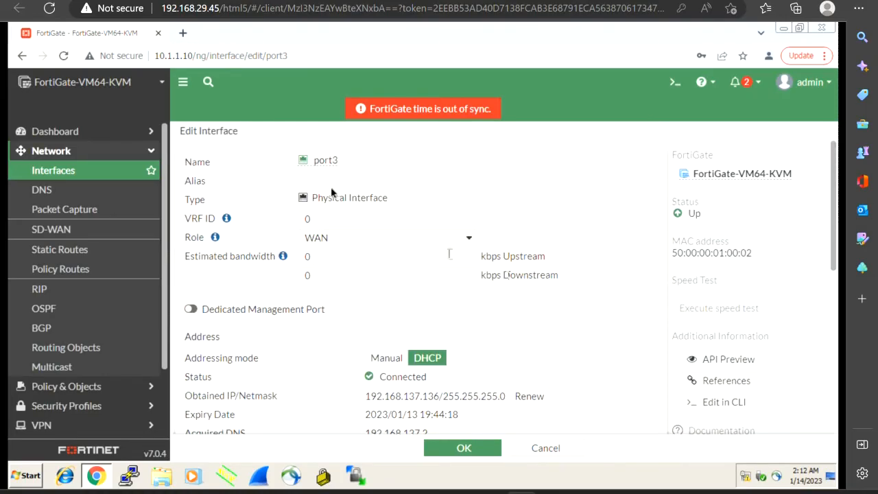
left_click(386, 181)
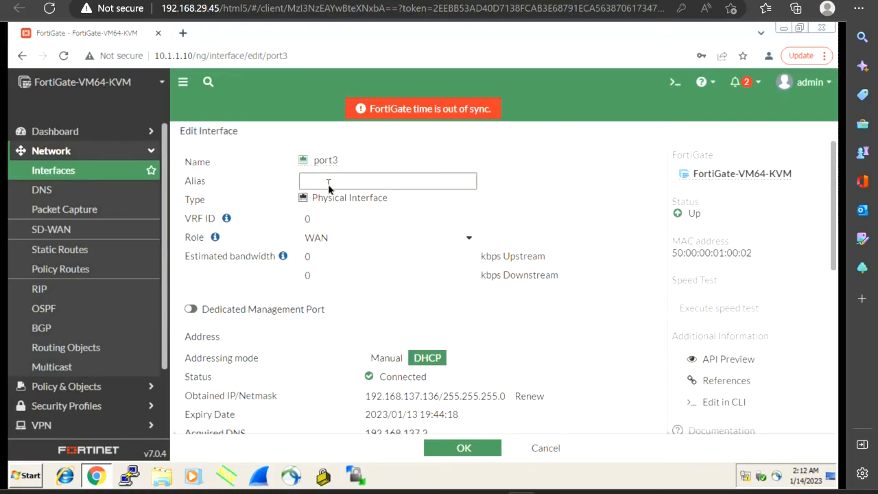
type("l")
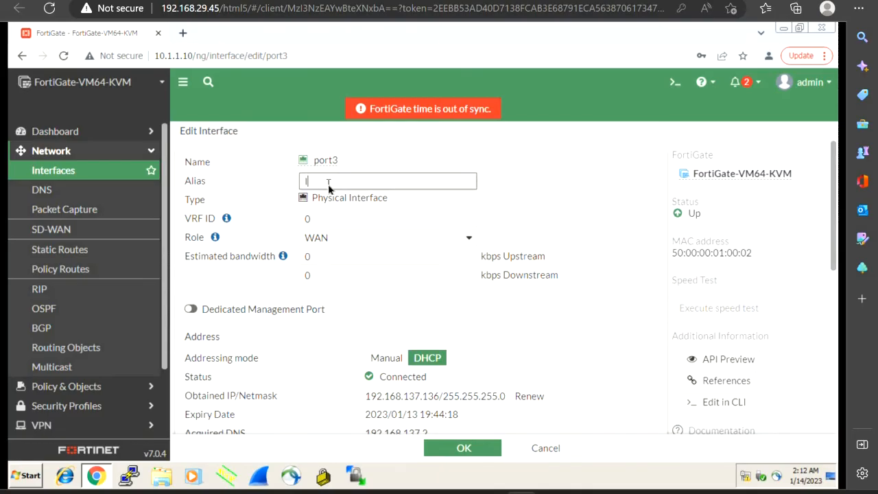
type("Intel")
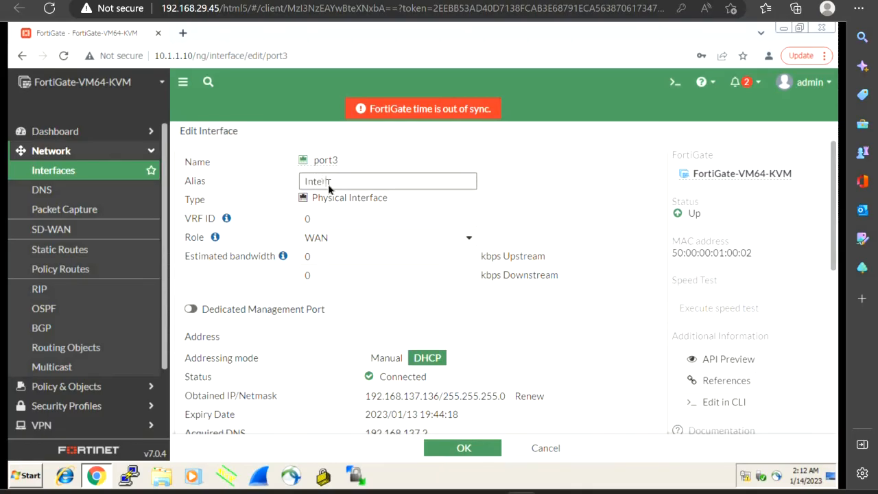
type("rnet")
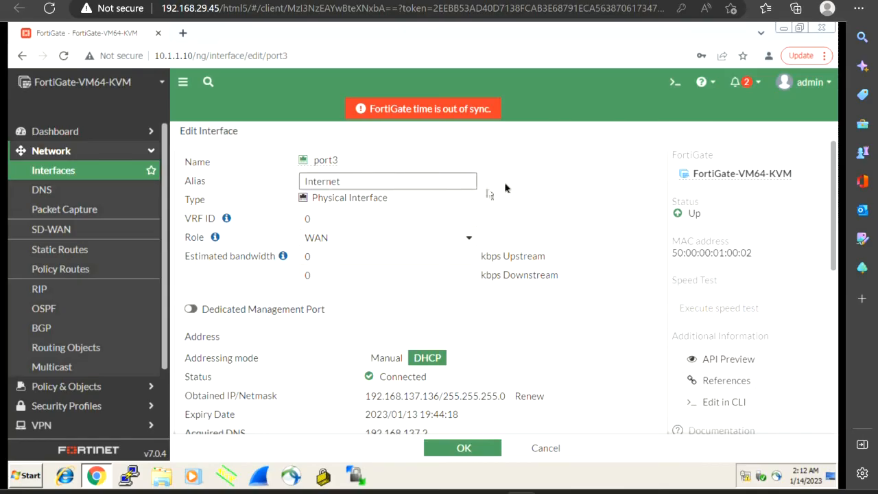
left_click(507, 190)
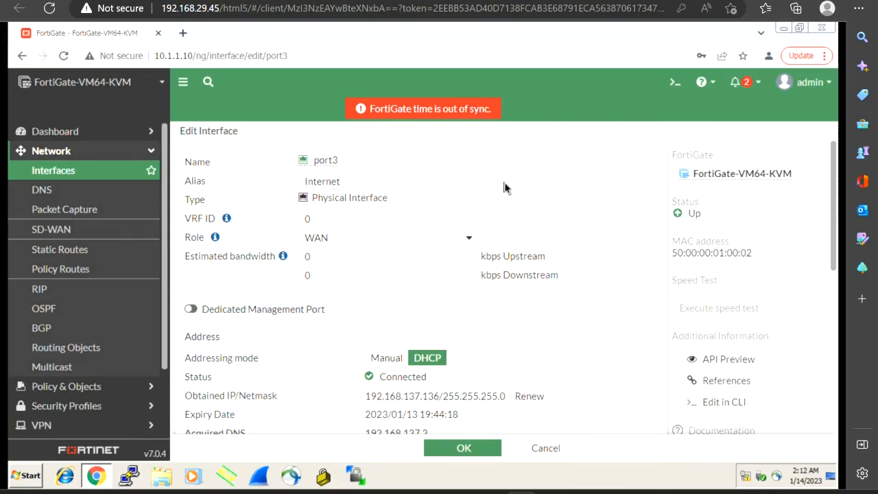
mouse_move(582, 227)
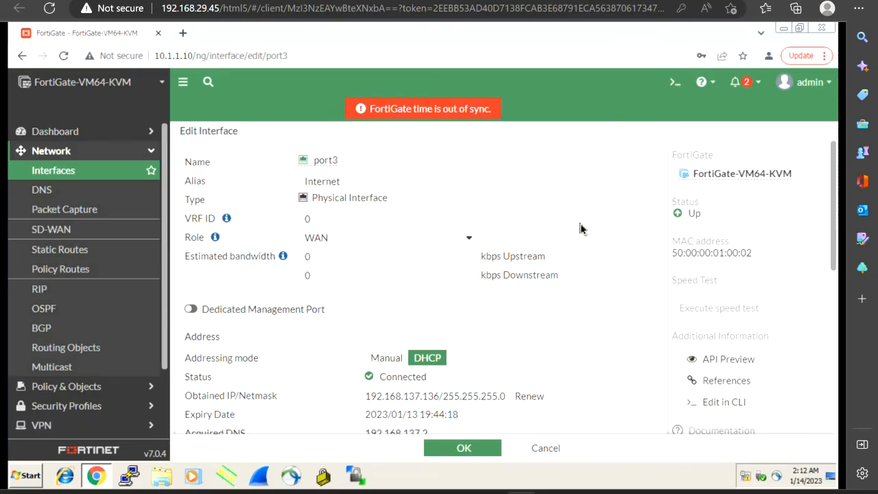
Step: Switch port3 to manual addressing with IP/Netmask 0.0.0.0/0.0.0.0 and confirm with OK
scroll("down", 3)
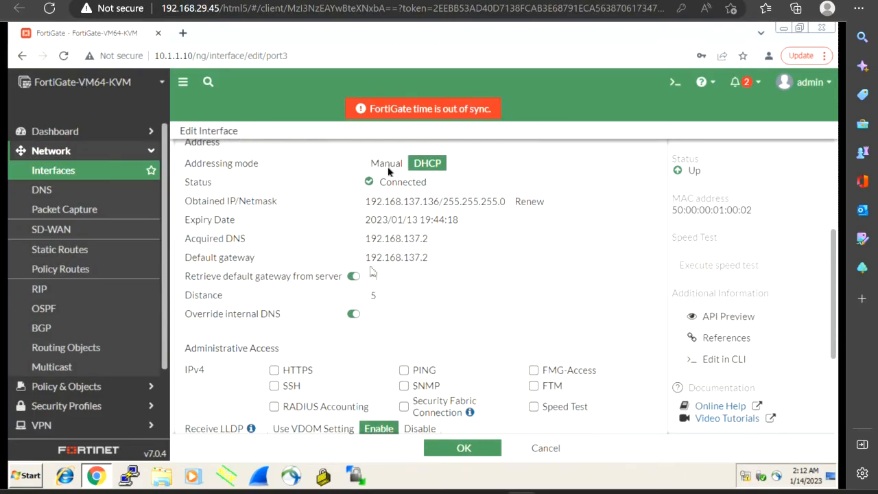
left_click(318, 161)
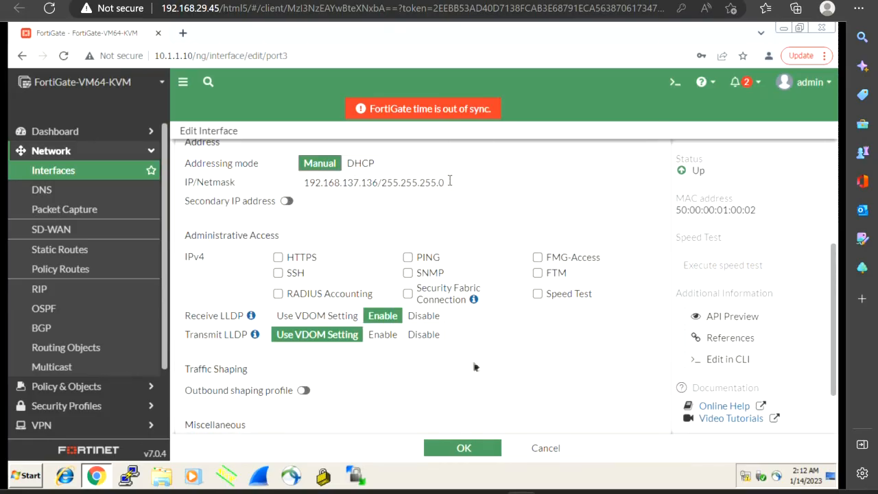
double_click(412, 181)
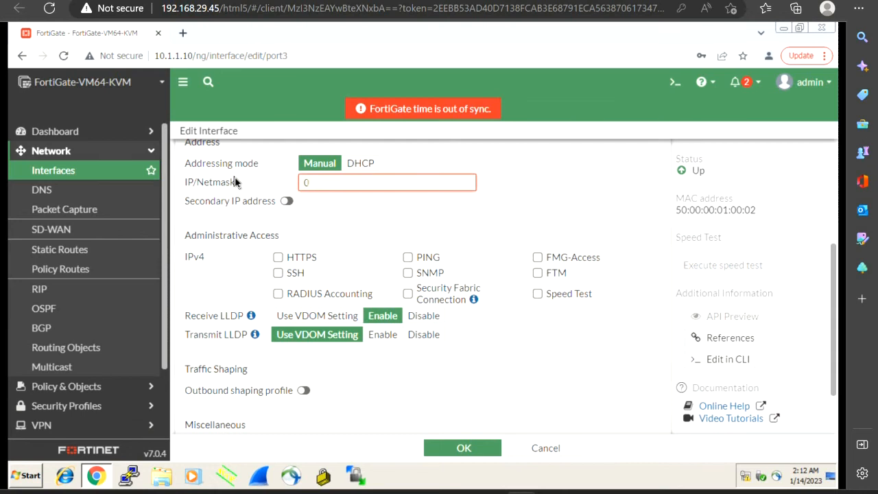
type(".0.0.")
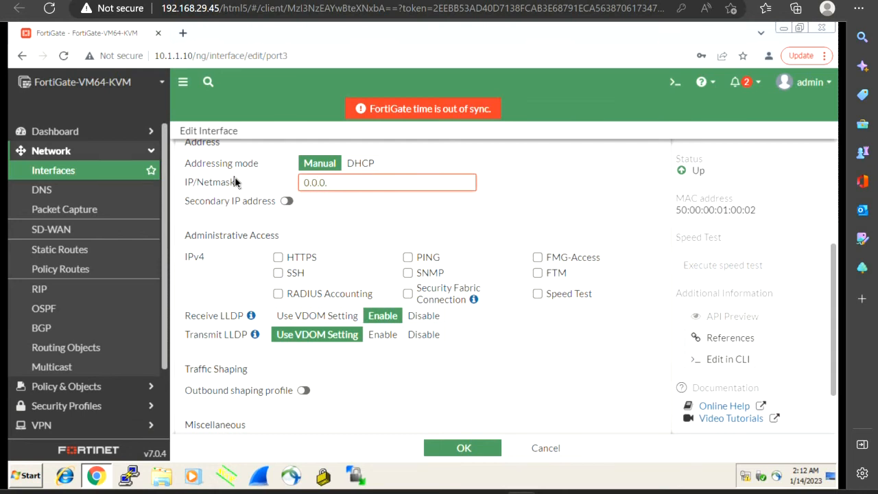
type("0/")
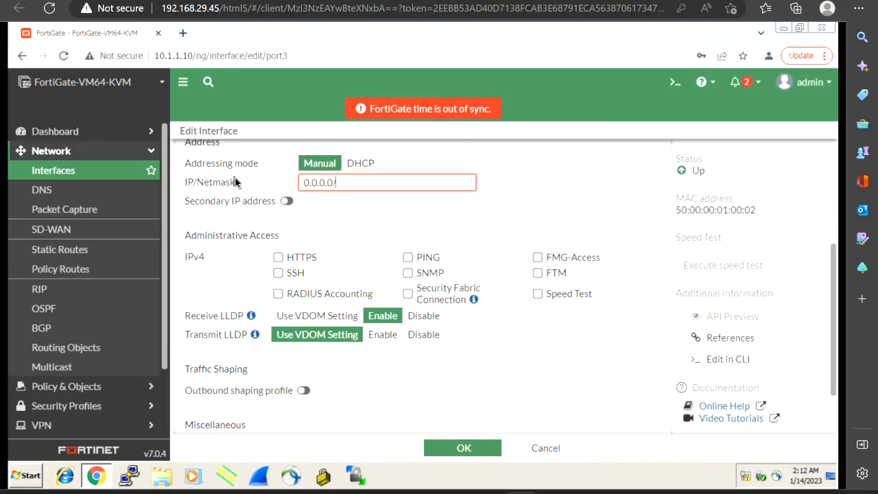
type("0.0.0.0")
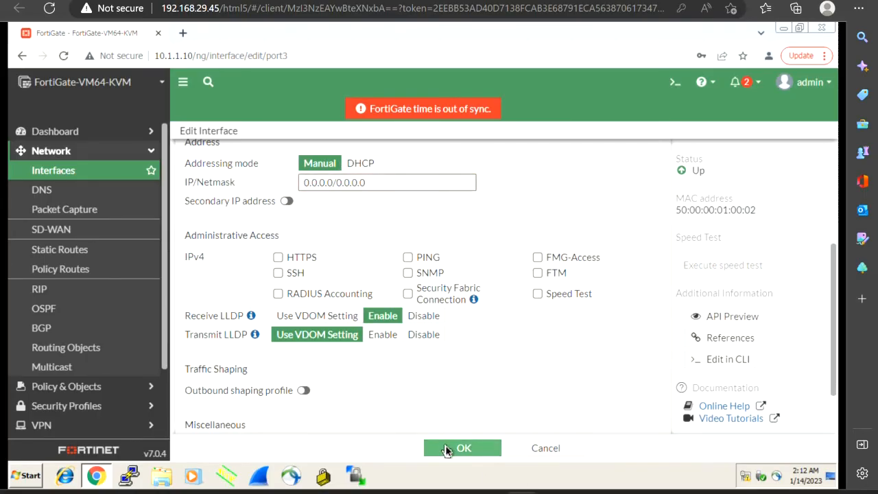
left_click(463, 447)
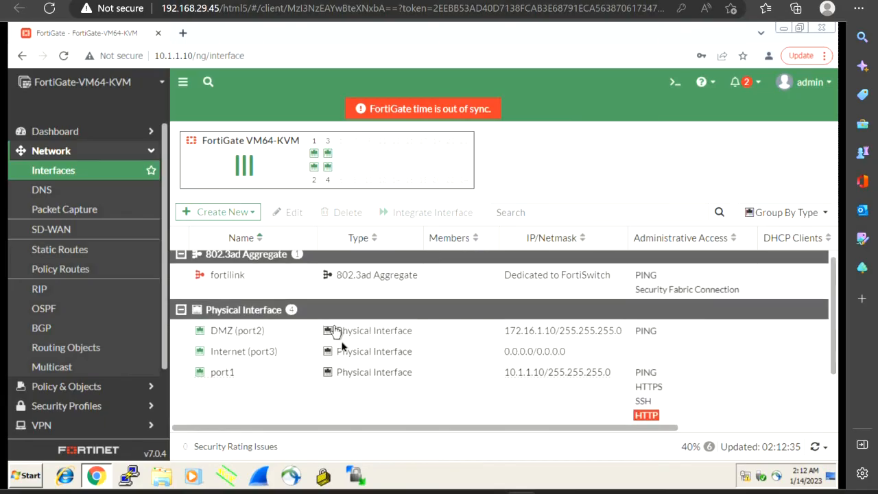
mouse_move(535, 355)
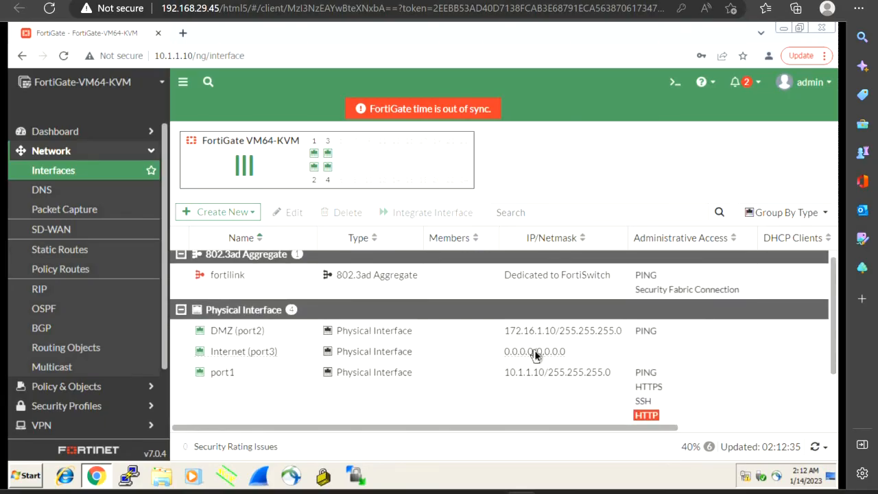
scroll("down", 3)
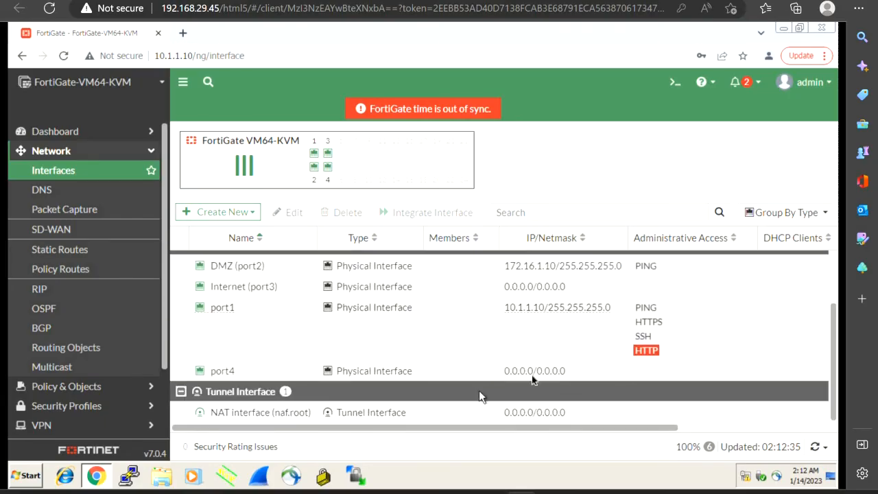
mouse_move(480, 368)
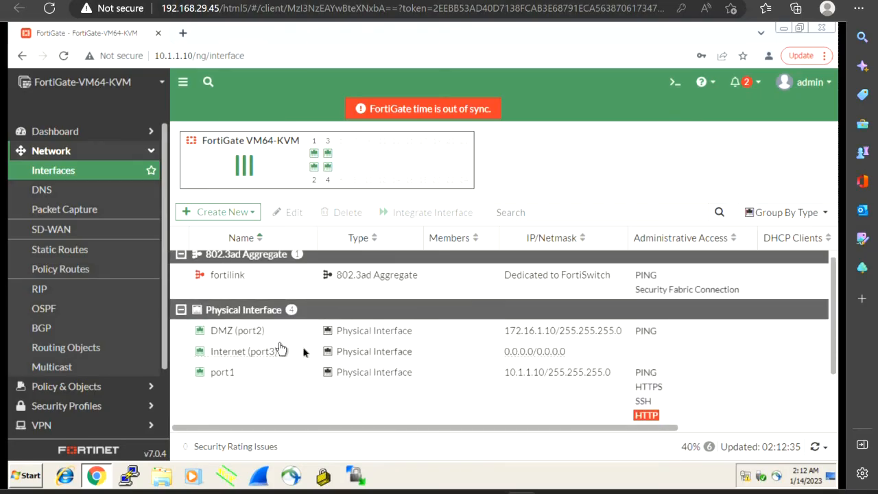
mouse_move(467, 372)
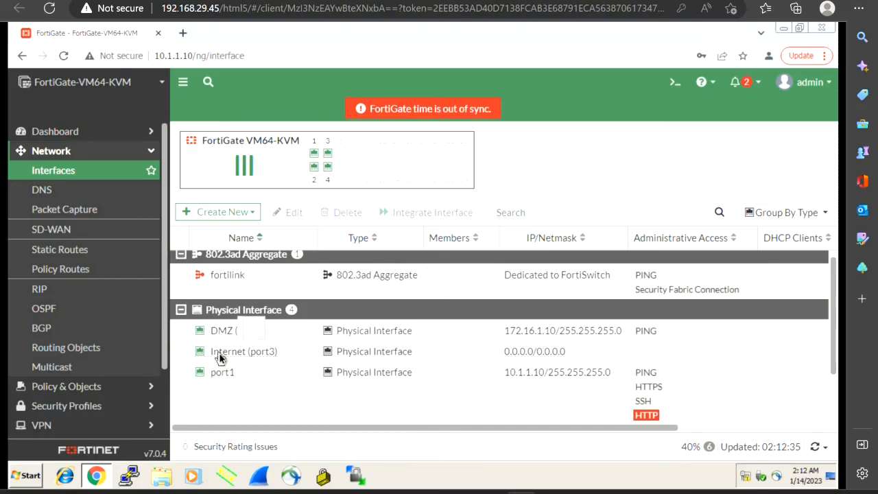
Step: Edit Internet (port3), set Addressing mode to DHCP and confirm with OK
left_click(244, 351)
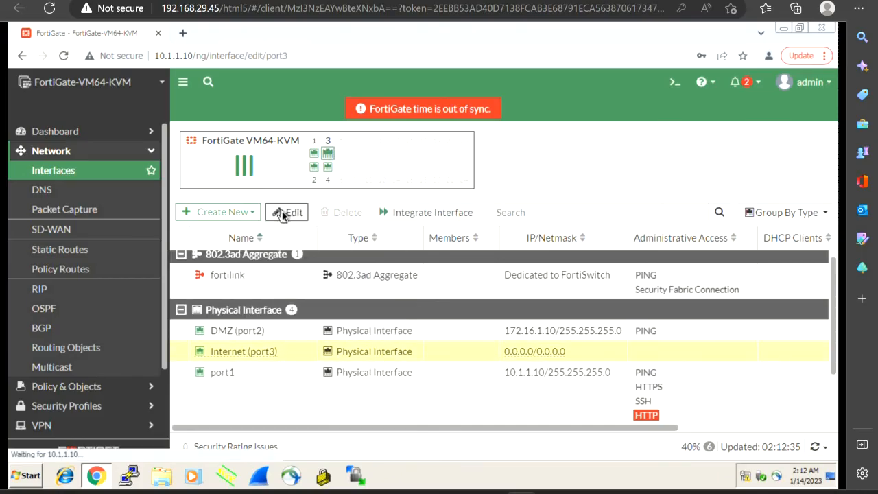
left_click(287, 212)
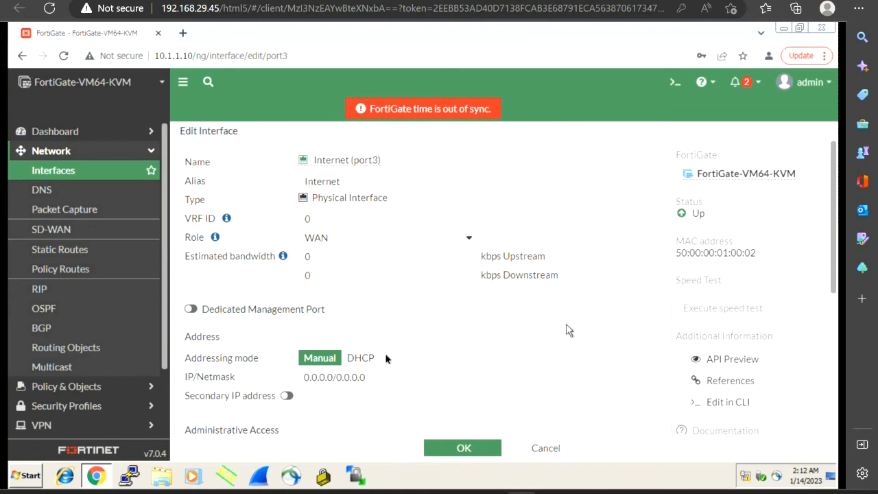
left_click(359, 356)
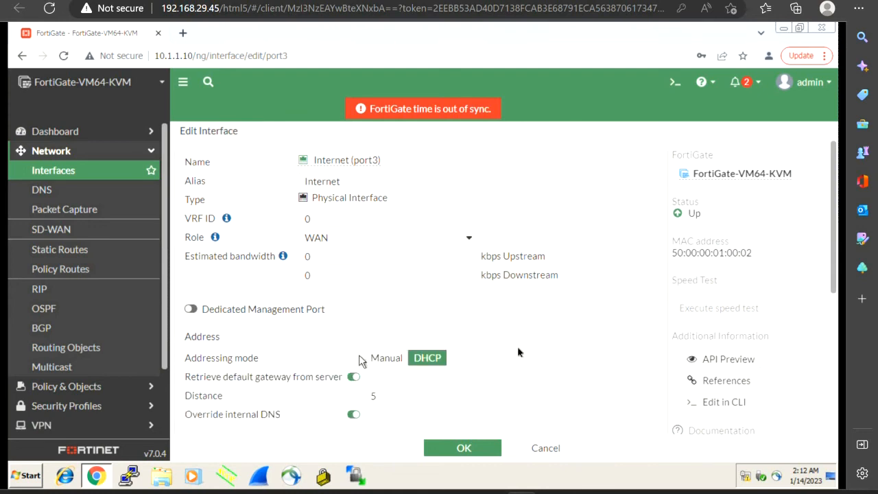
scroll("down", 3)
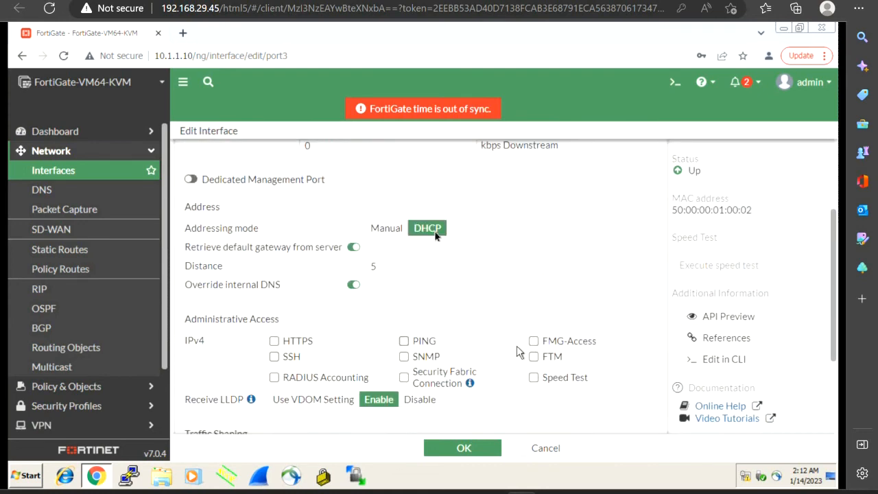
mouse_move(458, 321)
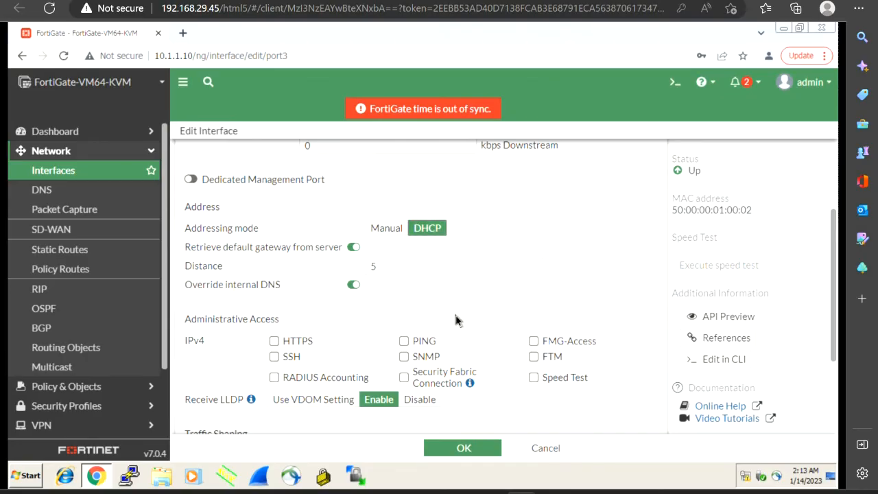
scroll("down", 3)
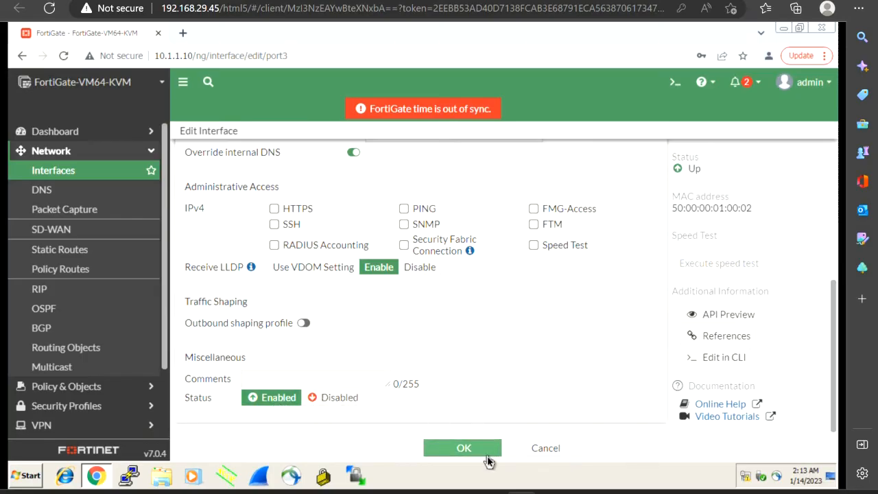
left_click(464, 447)
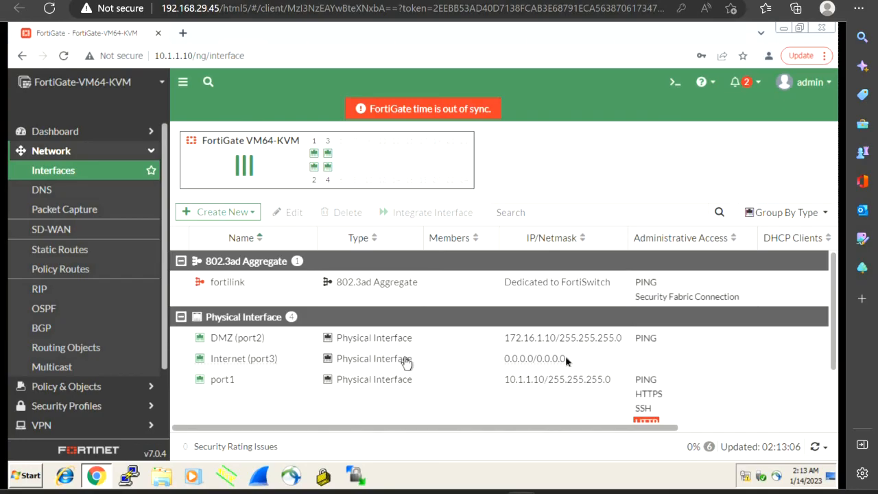
mouse_move(376, 370)
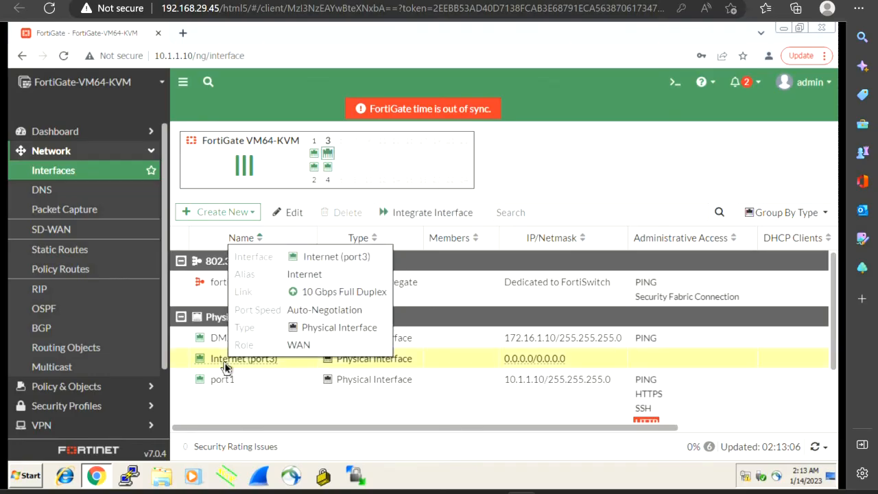
mouse_move(315, 343)
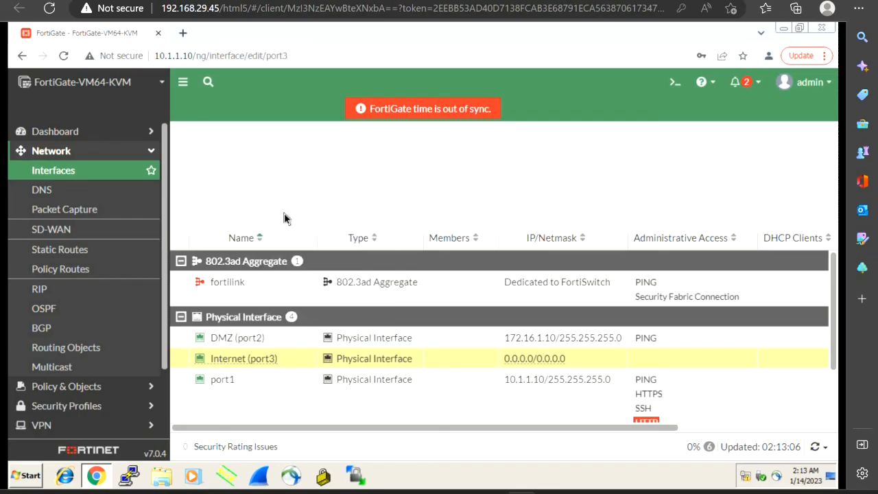
Step: Reopen Internet (port3) and check its obtained DHCP address 192.168.137.136/255.255.255.0
double_click(244, 358)
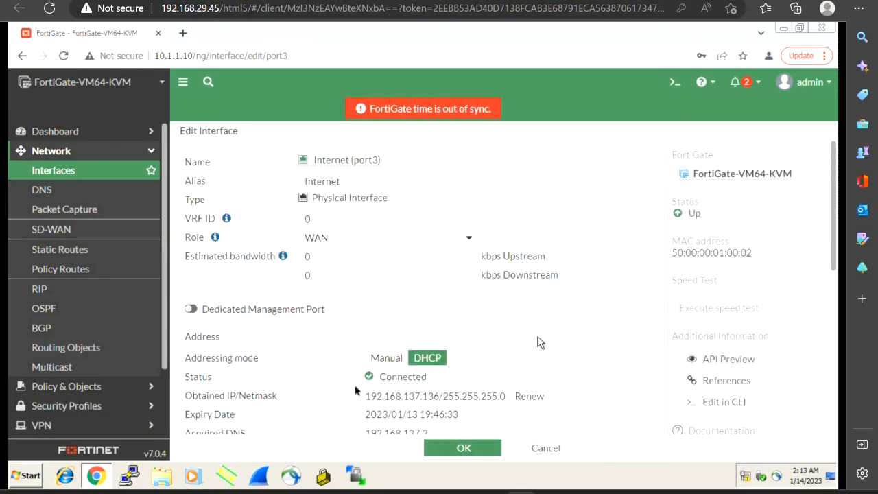
mouse_move(456, 396)
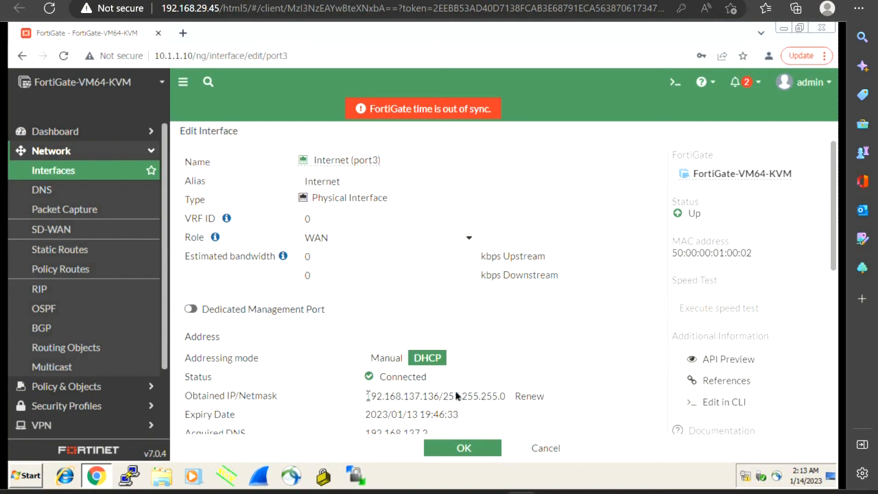
triple_click(434, 395)
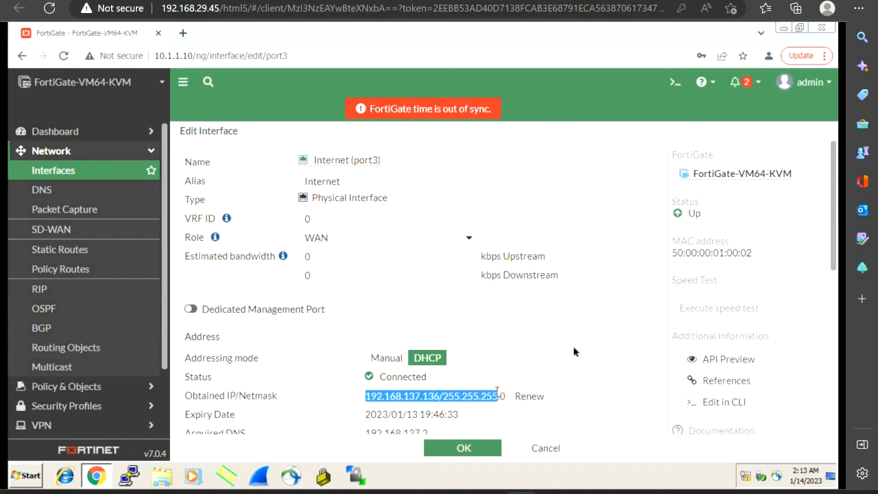
scroll("down", 3)
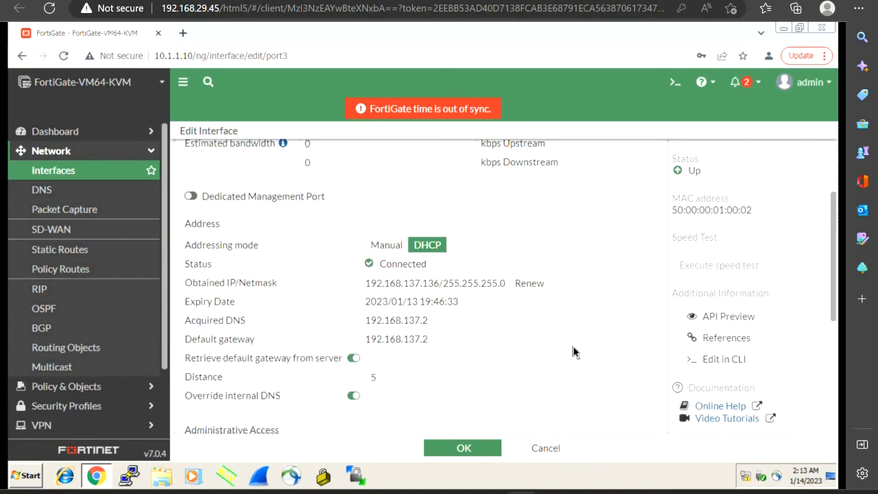
scroll("down", 3)
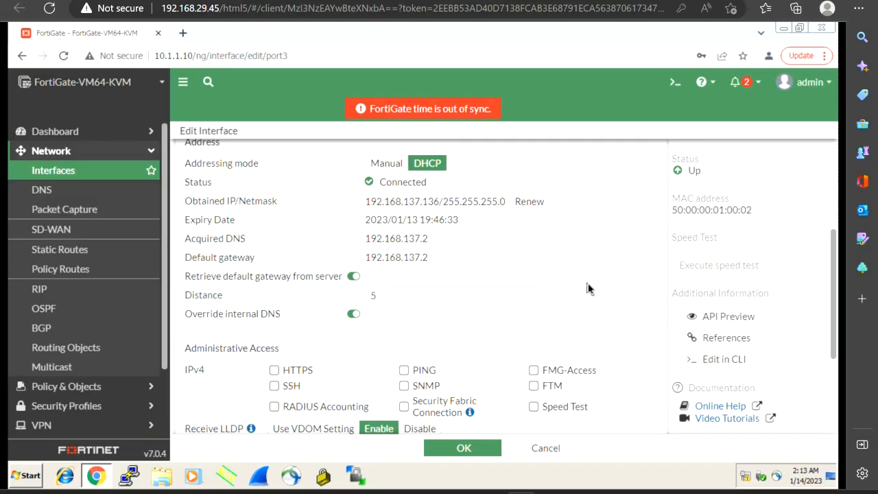
scroll("up", 3)
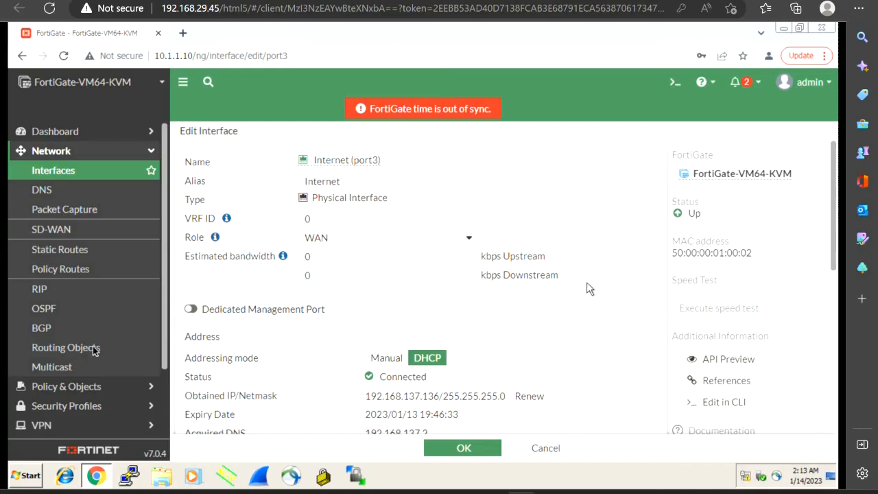
mouse_move(66, 382)
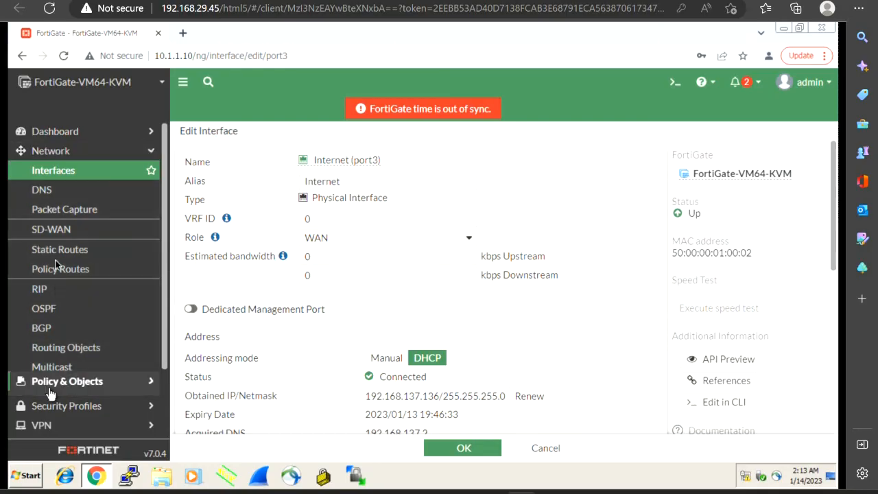
Step: Expand Policy & Objects in the sidebar to reveal Firewall Policy
left_click(67, 382)
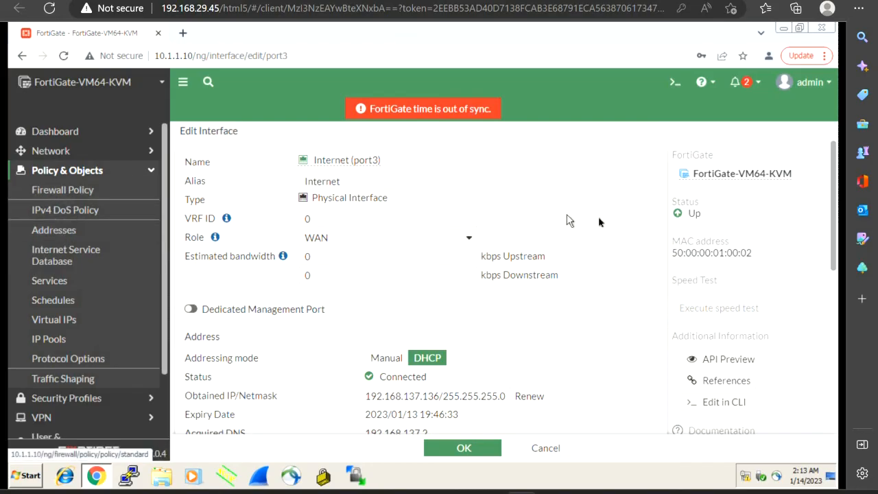
mouse_move(601, 221)
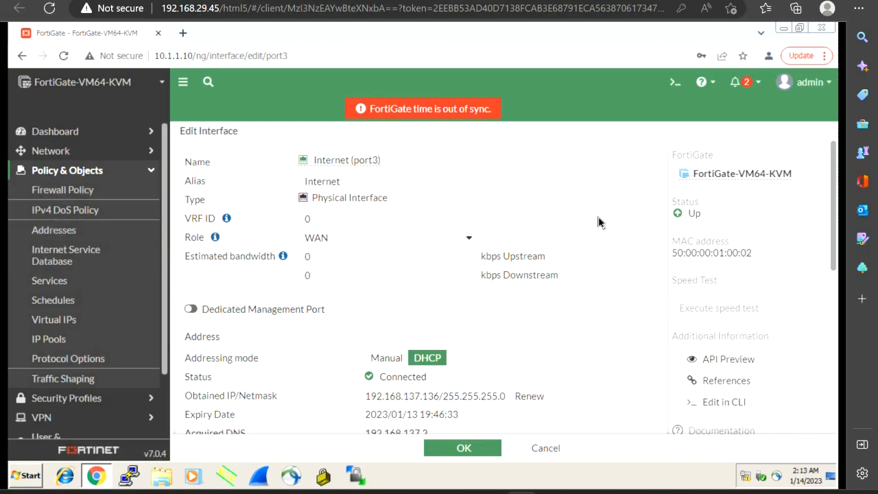